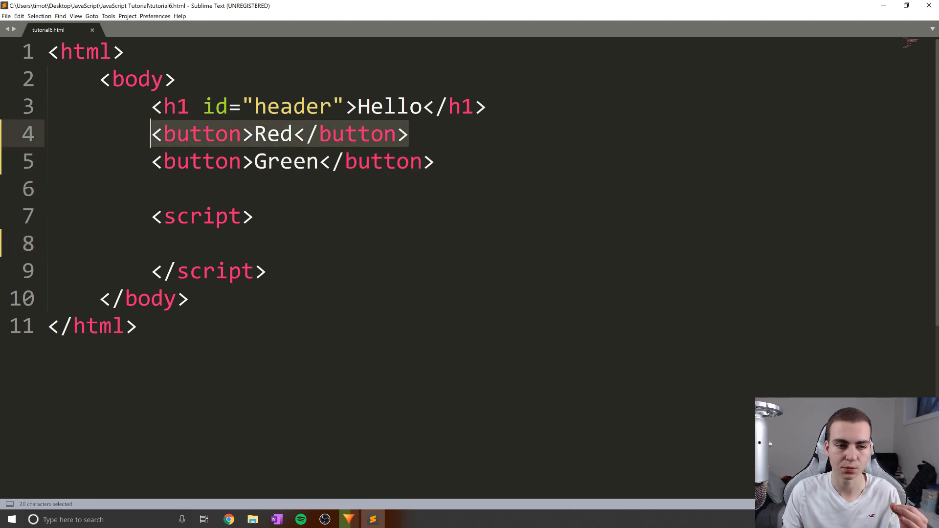
Step: Add an empty indented line inside the script block below the opening script tag
left_click(435, 161)
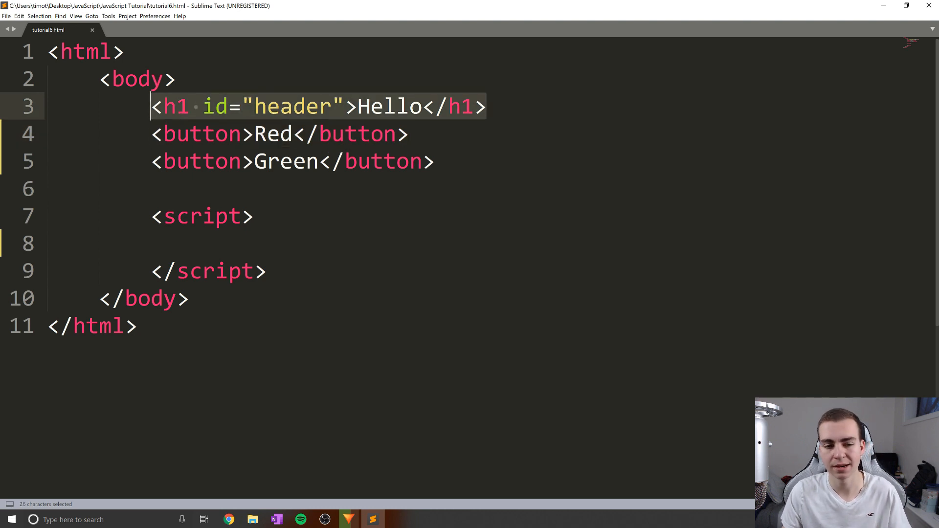
left_click(204, 215)
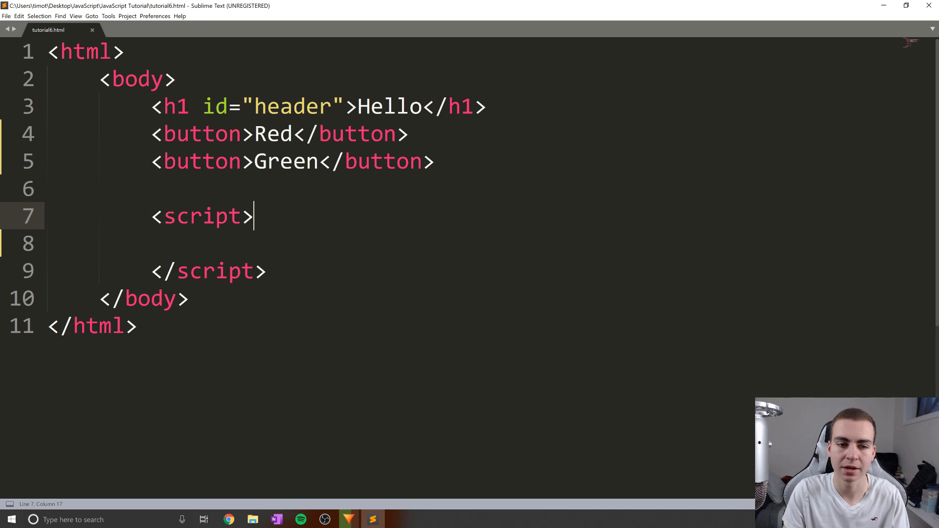
key("enter")
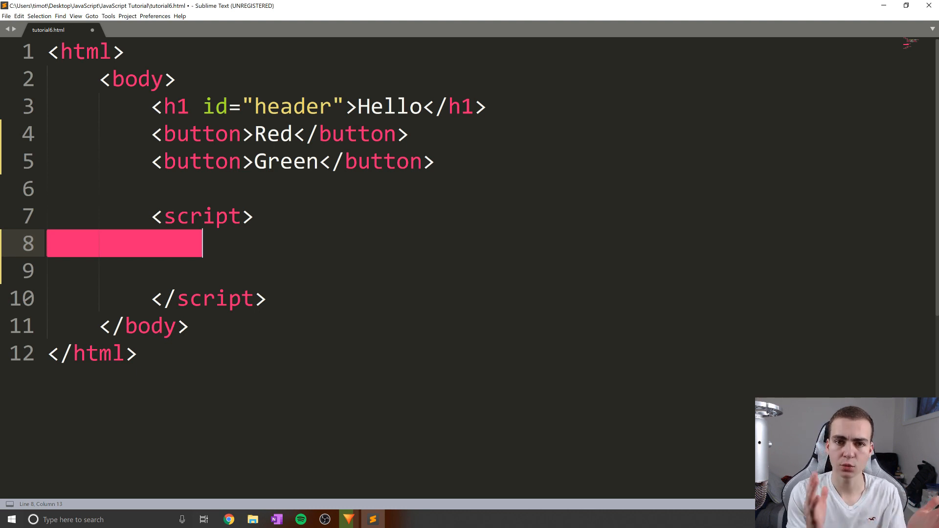
Step: Write function add(){ console.log("add"); } in the script and save the file
type("func")
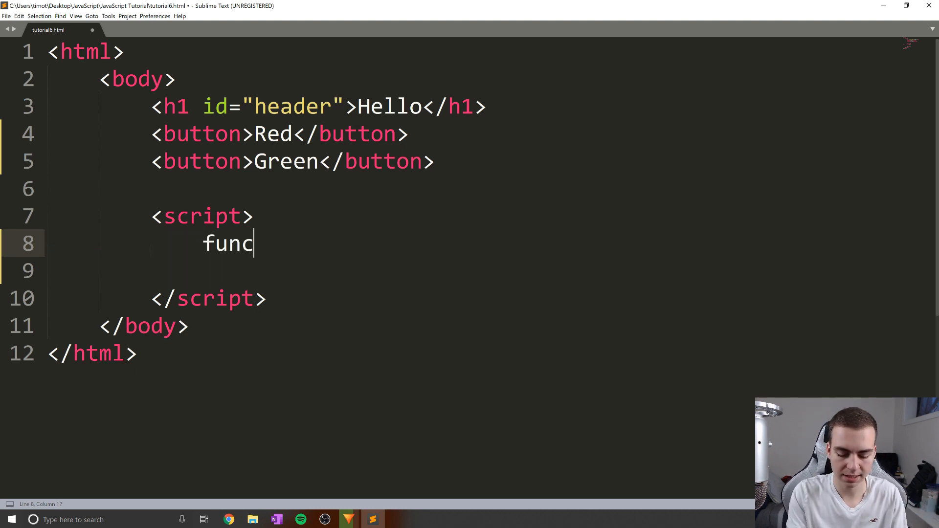
type("tion")
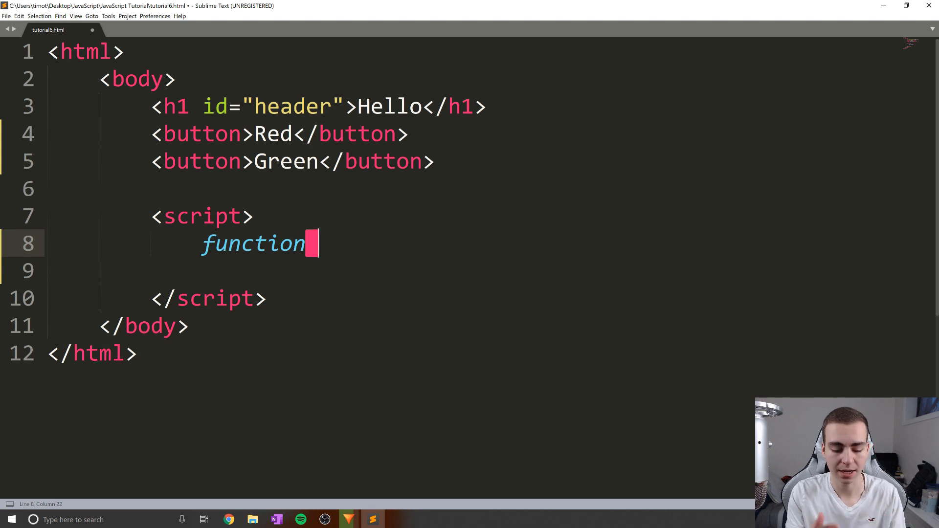
type("a")
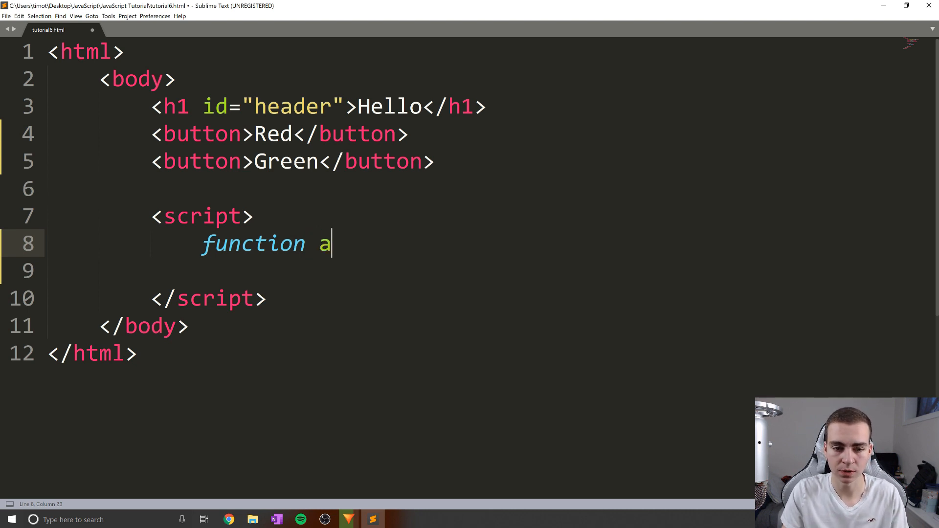
type("dd()")
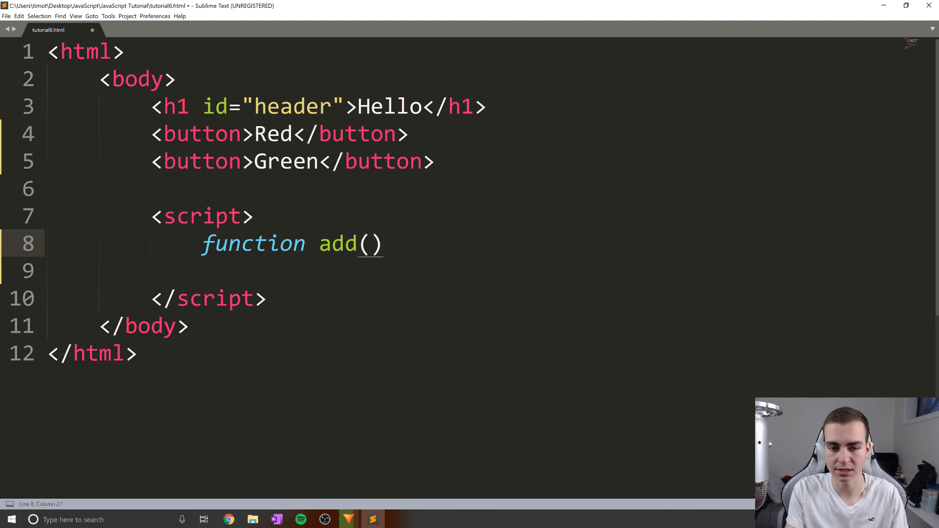
type("{}")
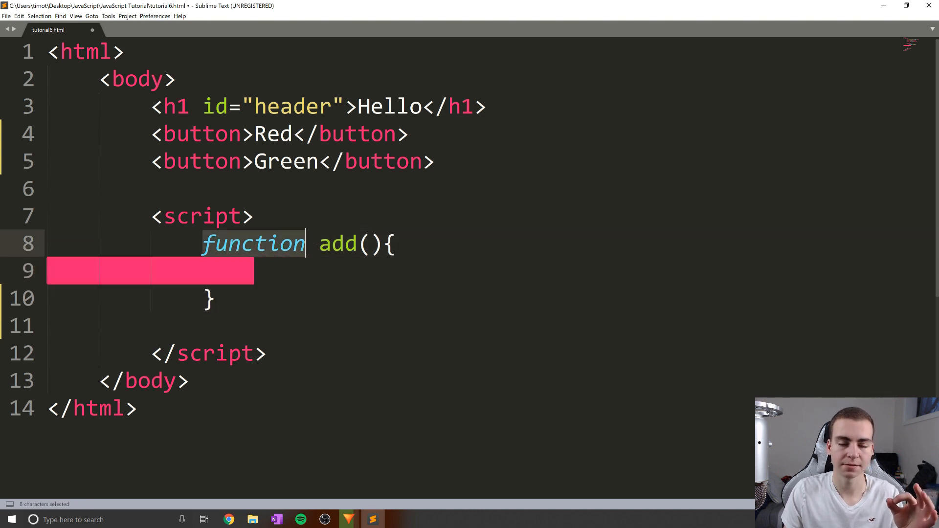
double_click(337, 244)
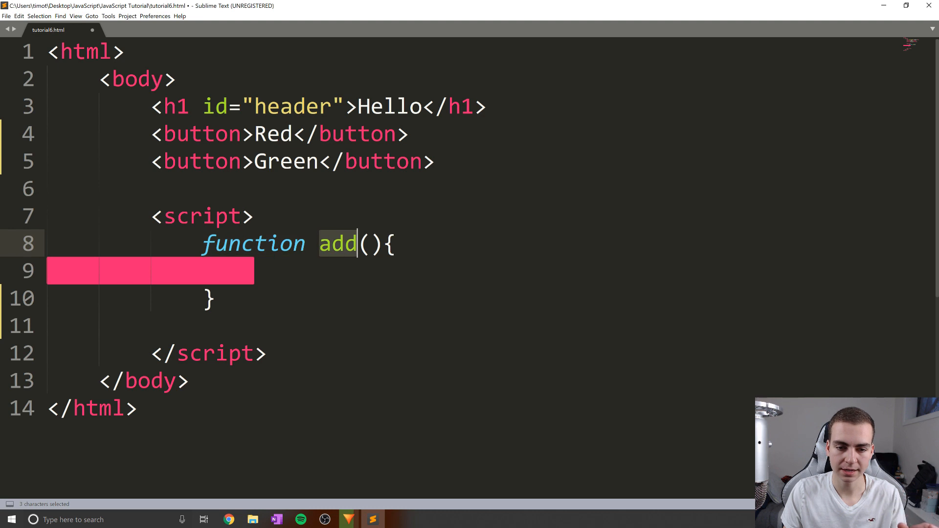
left_click(389, 244)
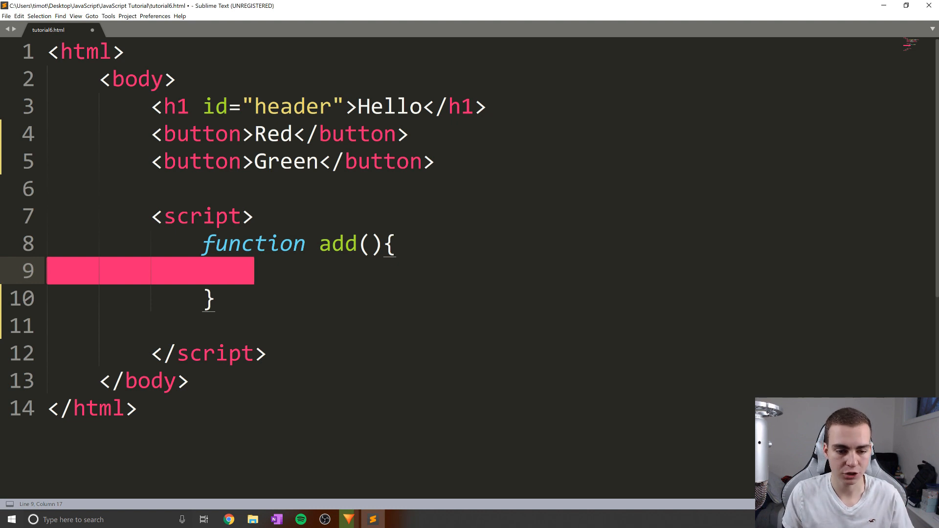
type("console.lo")
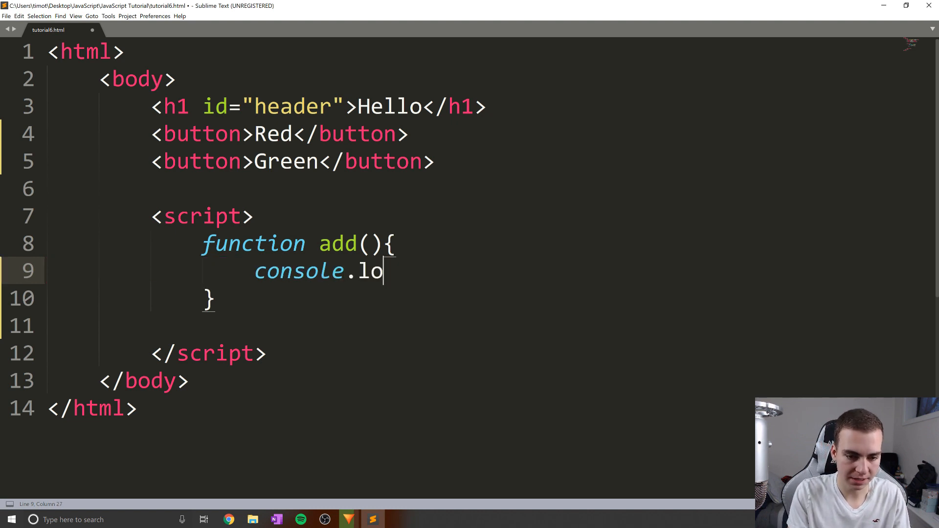
type("g(\"\")")
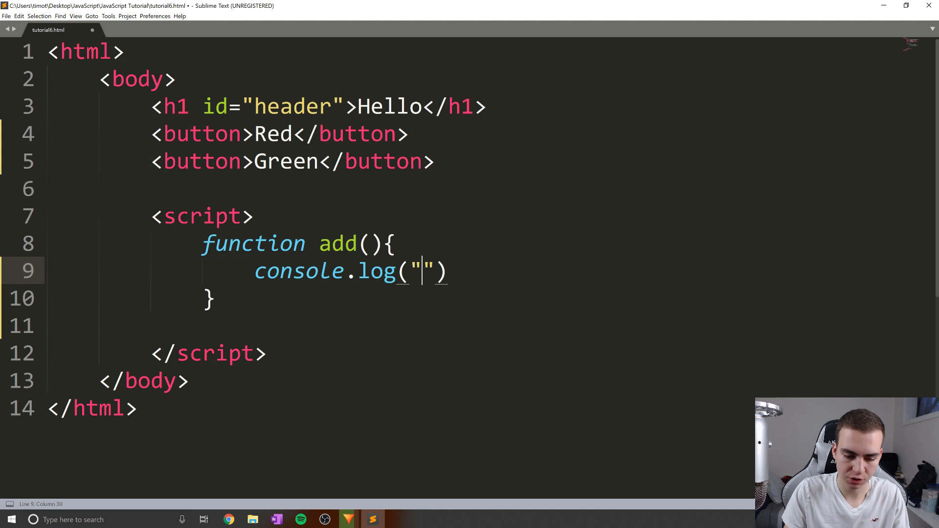
type("add\");")
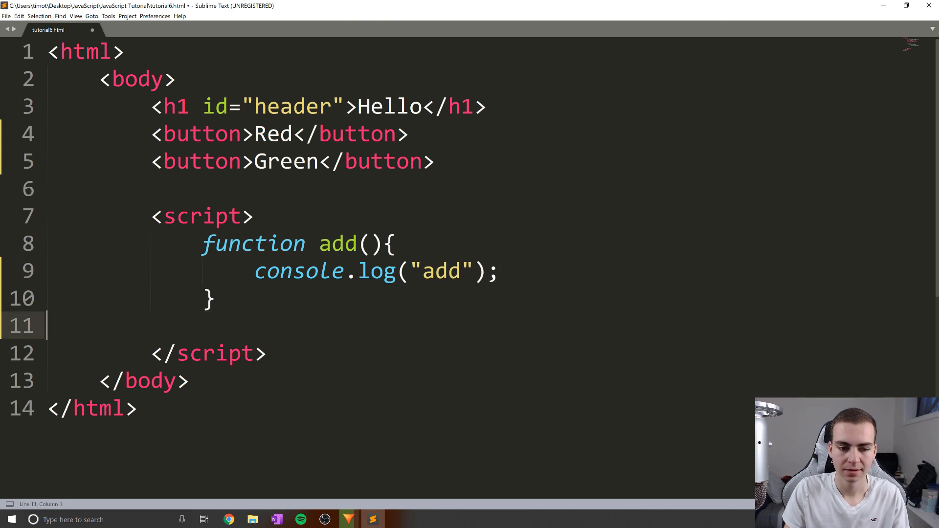
type("add()")
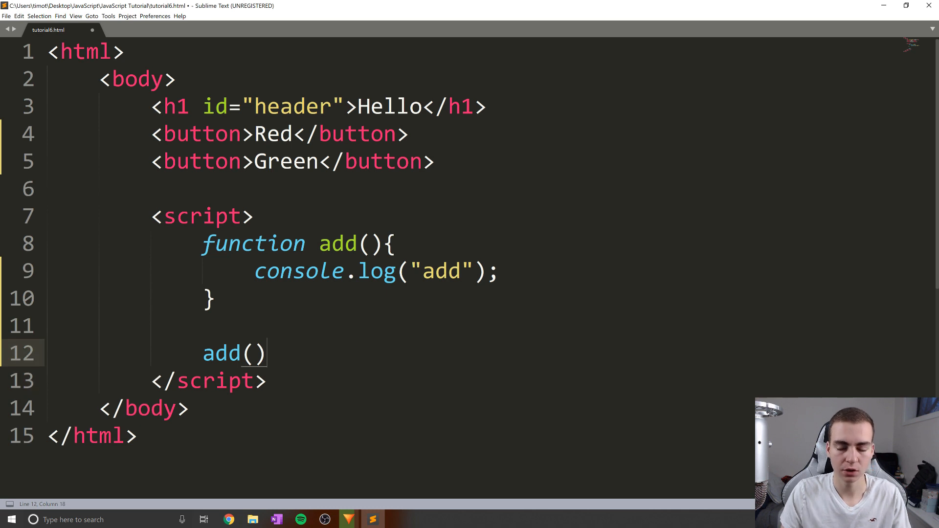
key("ctrl+s")
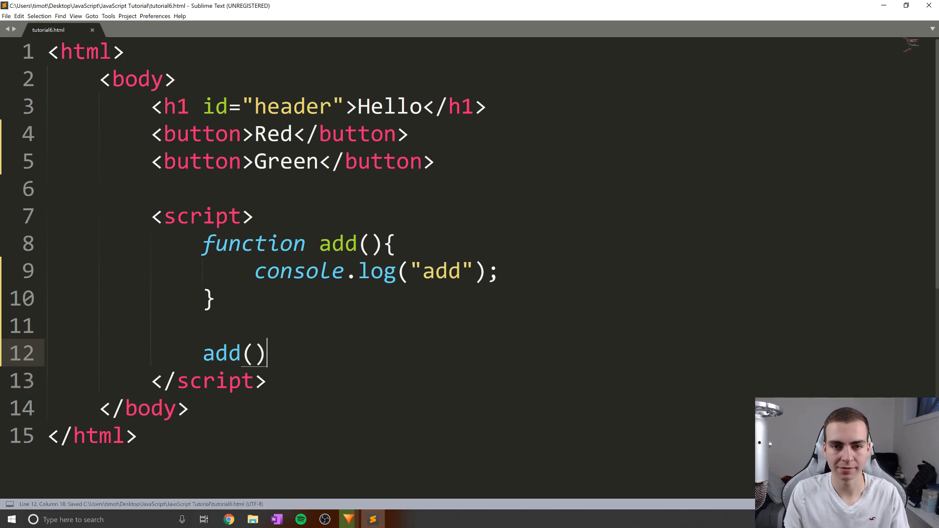
Step: Review the function body and complete the add(); call below it with a semicolon
scroll("down", 3)
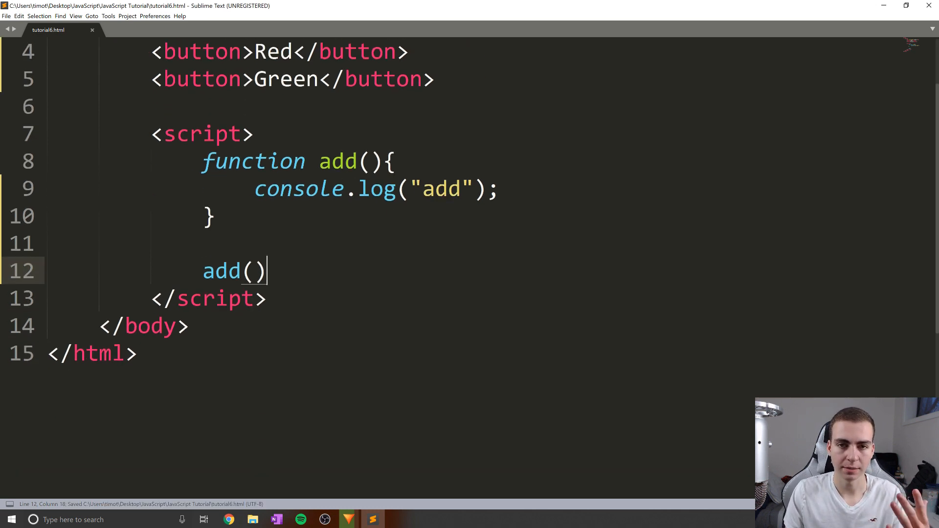
scroll("up", 3)
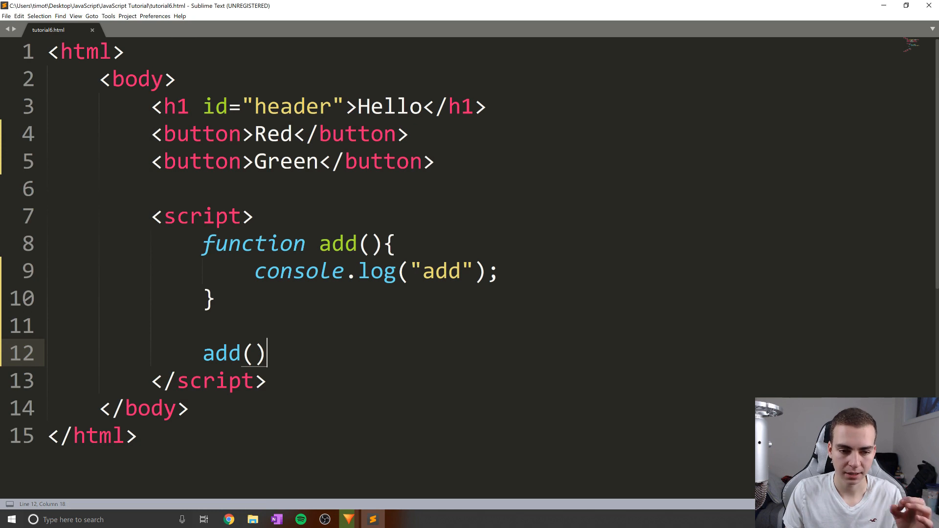
left_click(210, 298)
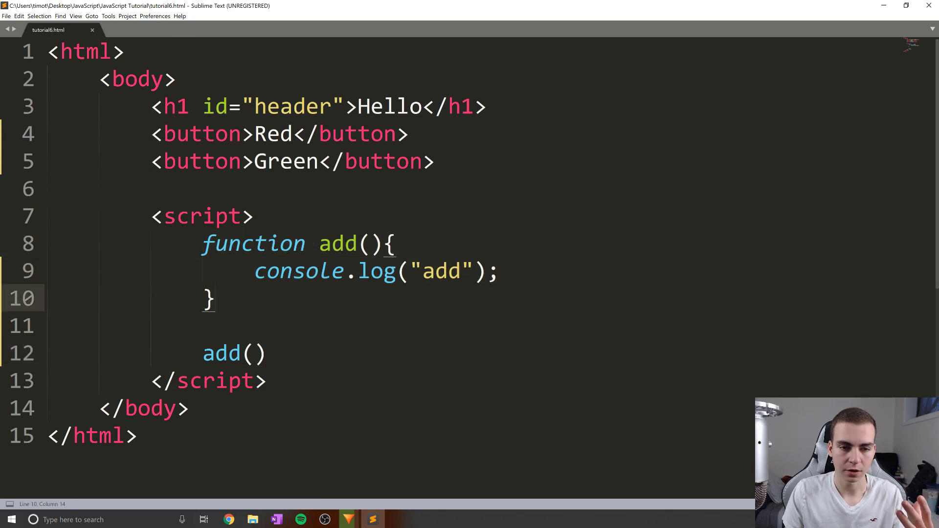
double_click(337, 243)
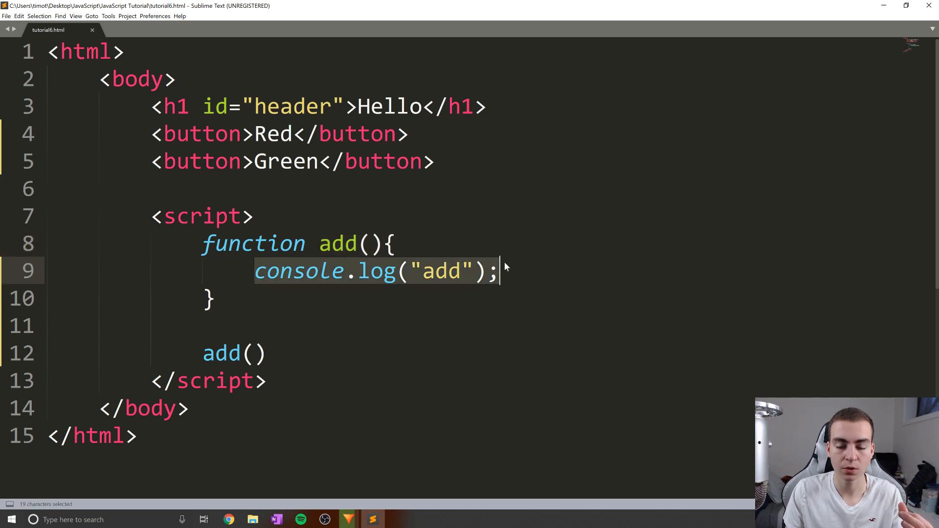
left_click(500, 271)
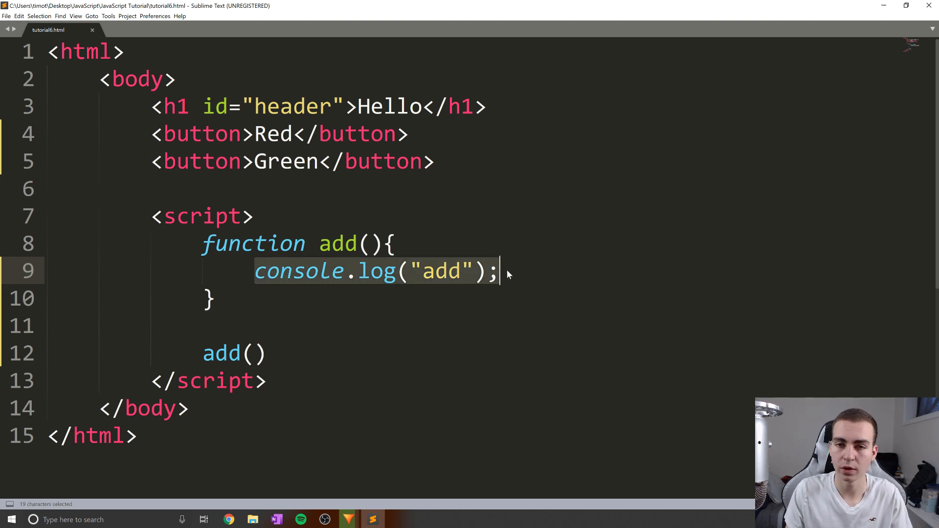
double_click(221, 353)
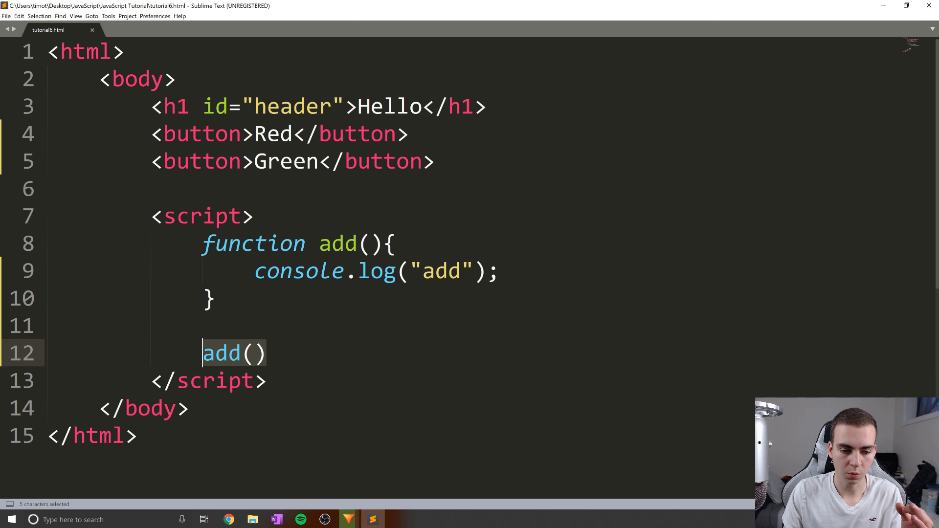
type(";")
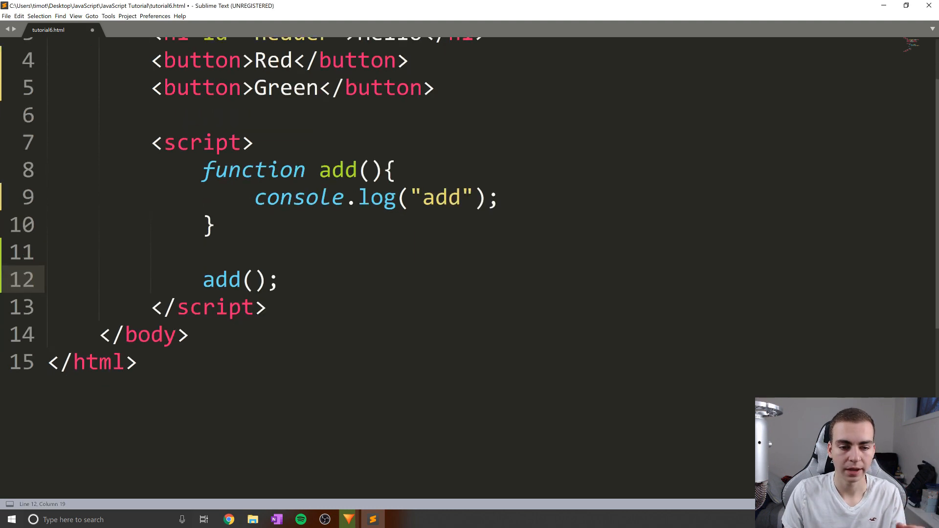
scroll("up", 3)
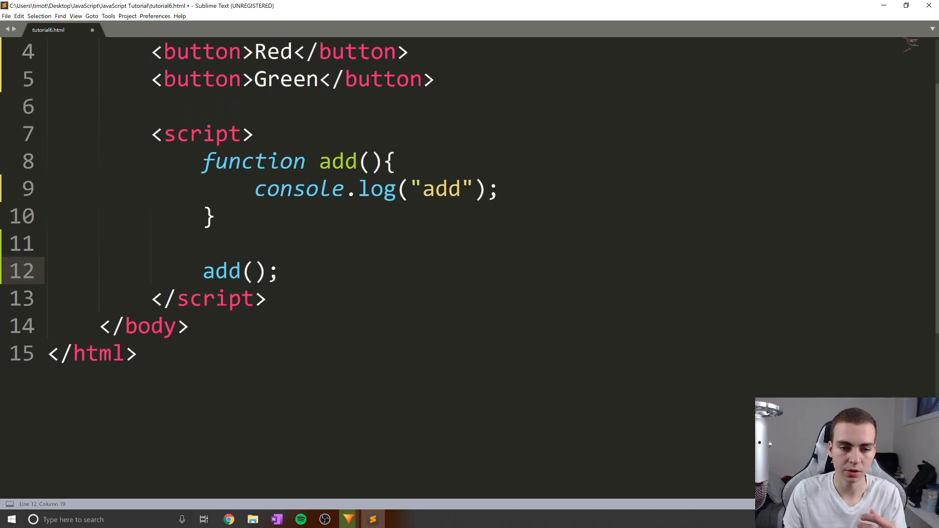
double_click(255, 270)
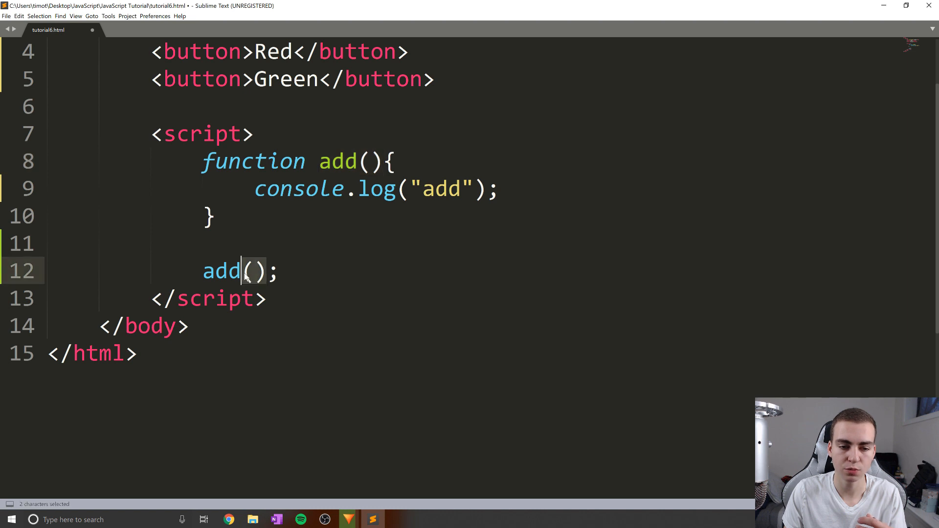
mouse_move(220, 270)
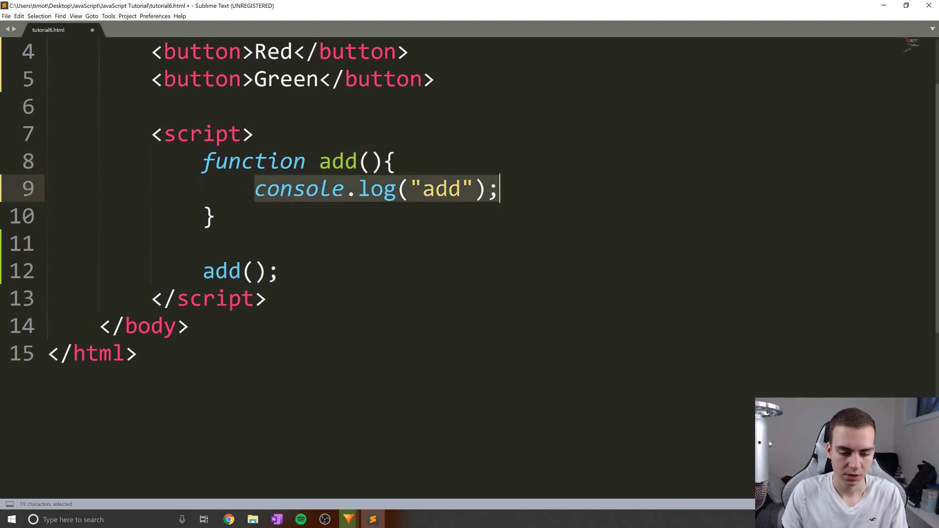
Step: Switch to Chrome and show the DevTools Console panel where "add" is logged
left_click(229, 519)
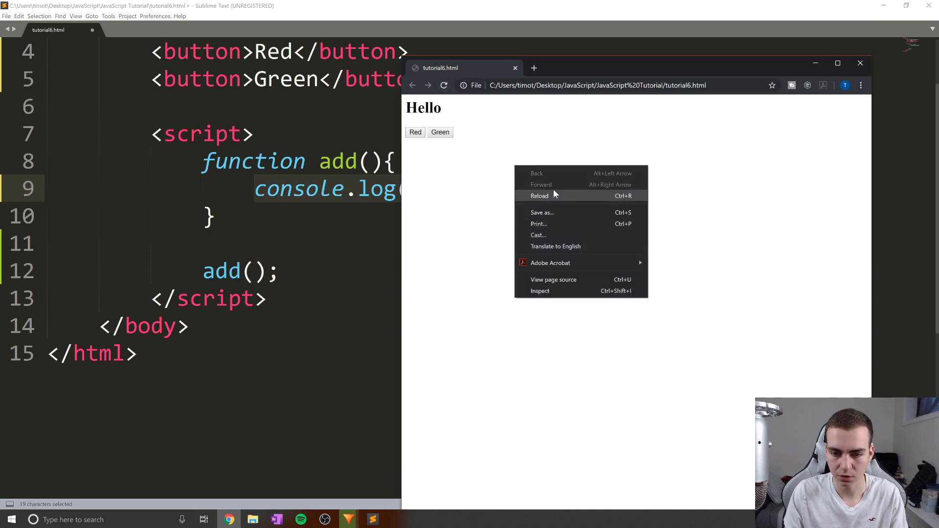
left_click(540, 291)
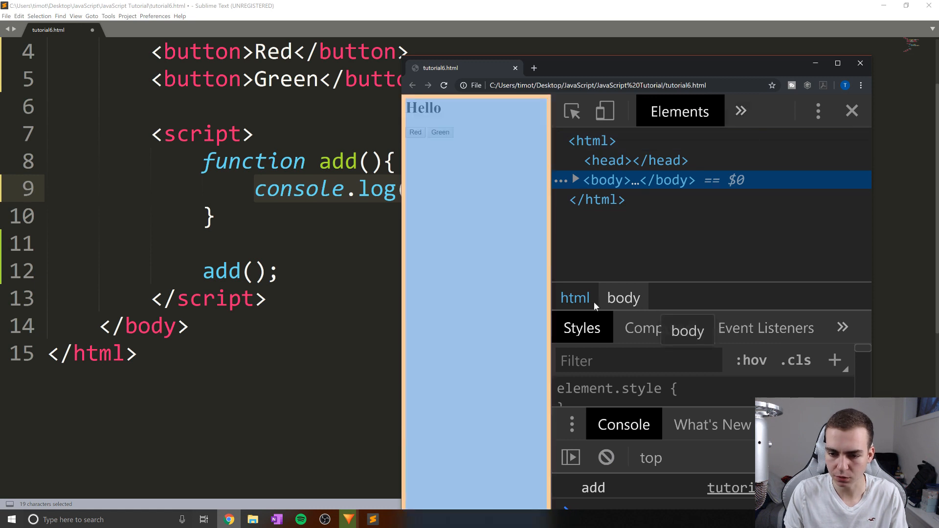
left_click(740, 111)
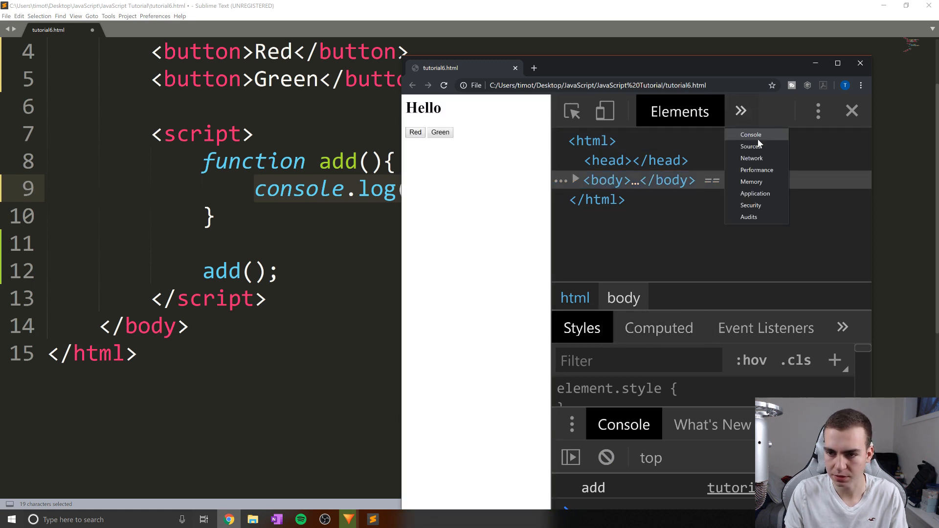
left_click(751, 134)
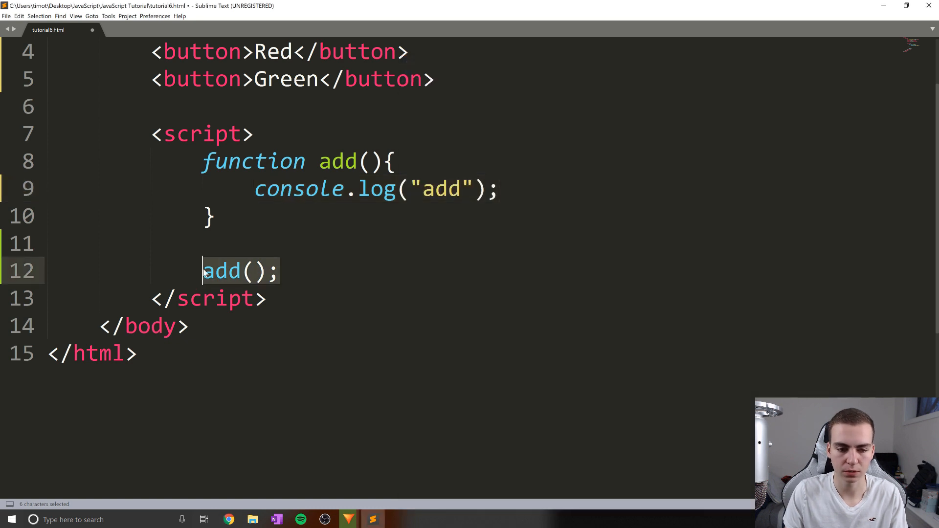
Step: Duplicate the add() call and console.log line into add1–add3 logs, then reload Chrome
key("ctrl+c")
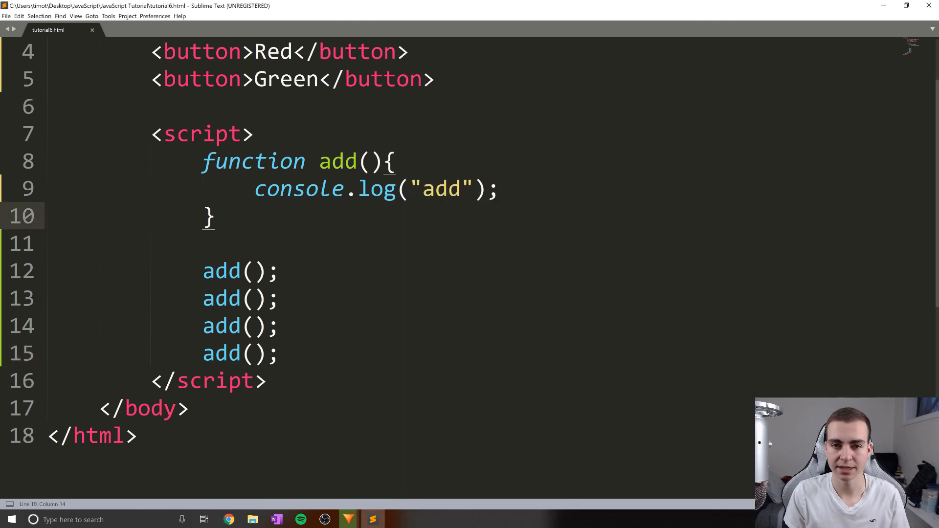
triple_click(375, 189)
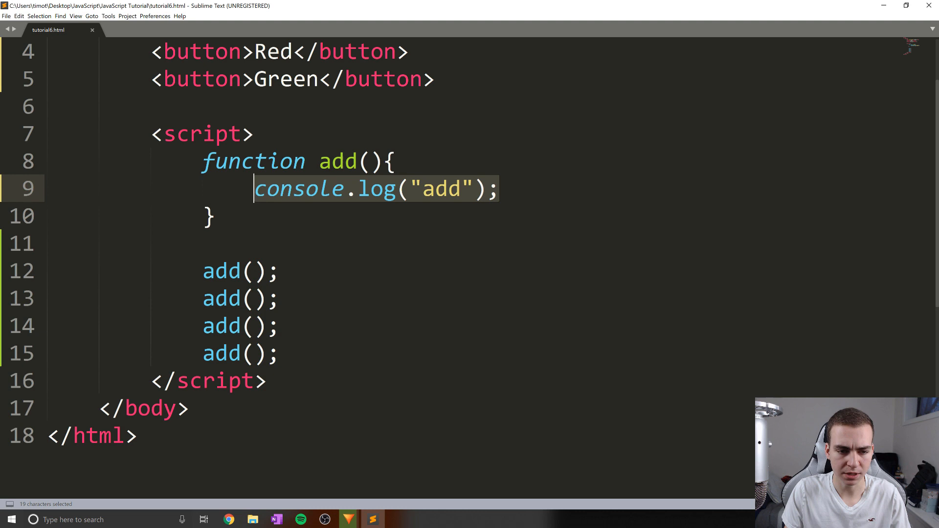
key("ctrl+v")
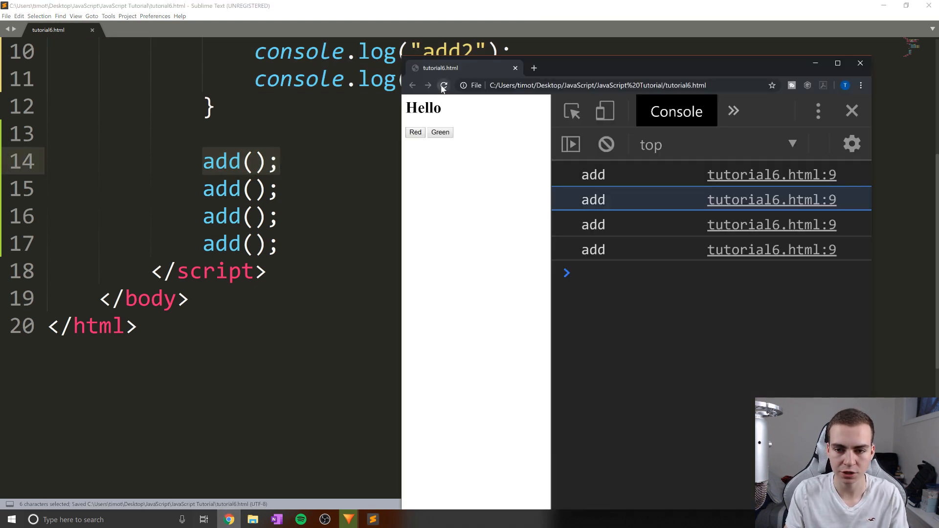
left_click(443, 85)
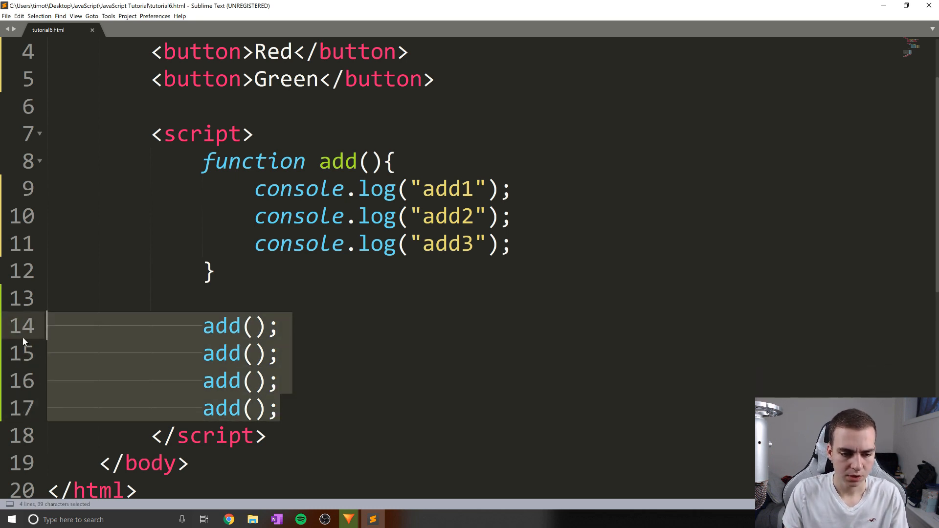
Step: Remove the repeated calls and make add(a, b) return a + b
key("Delete")
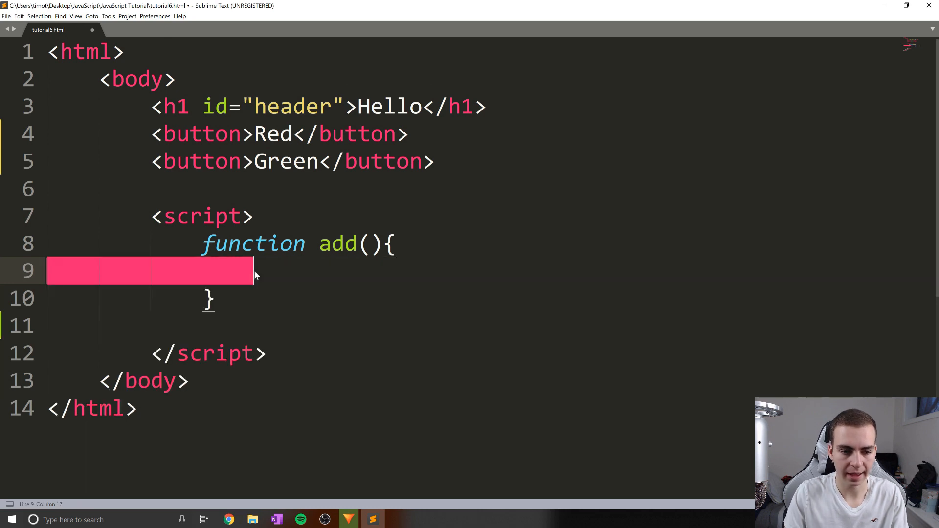
left_click(370, 244)
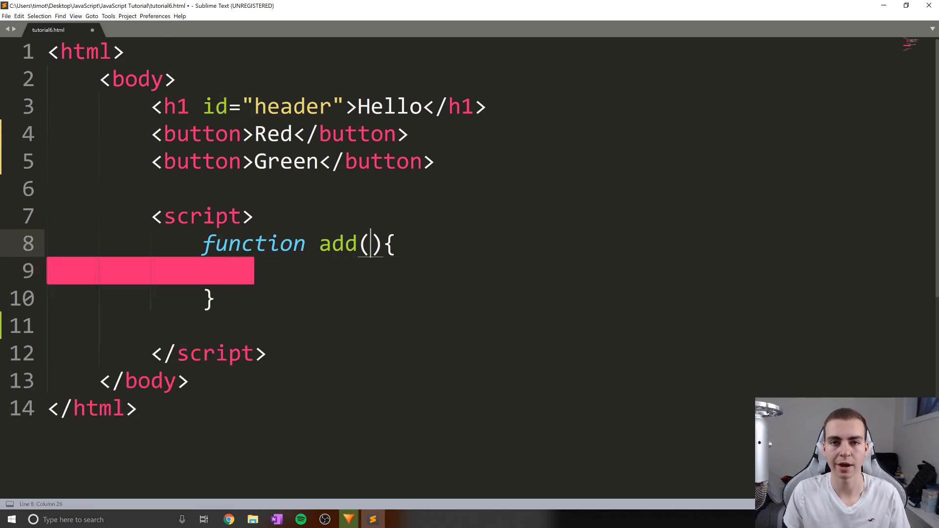
type("a")
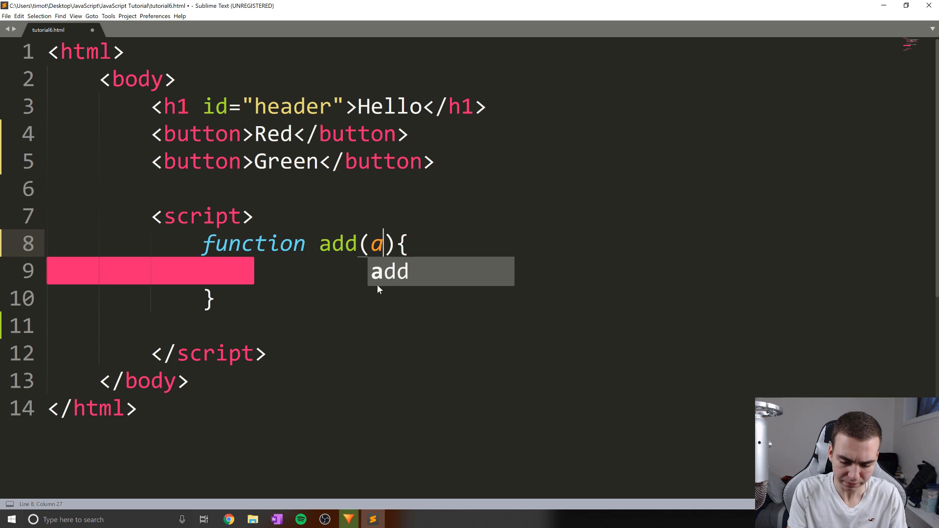
type(", b")
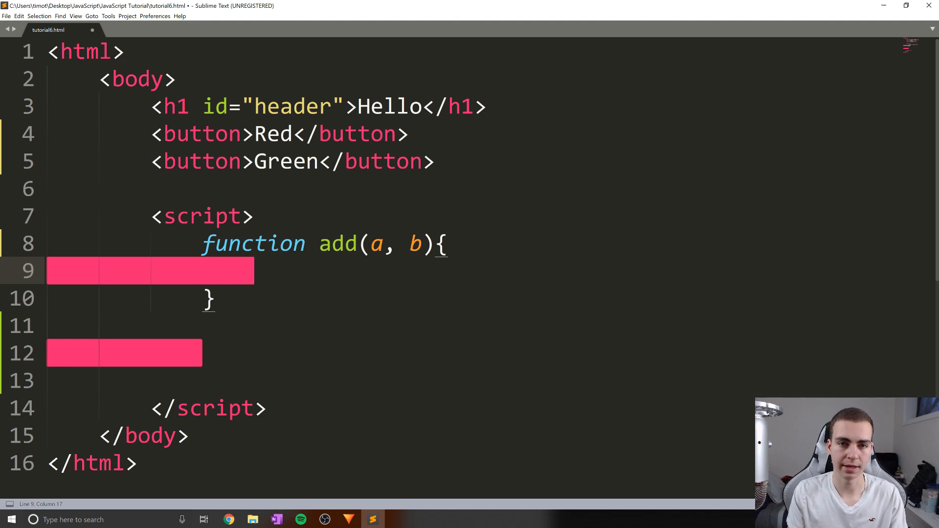
type("return")
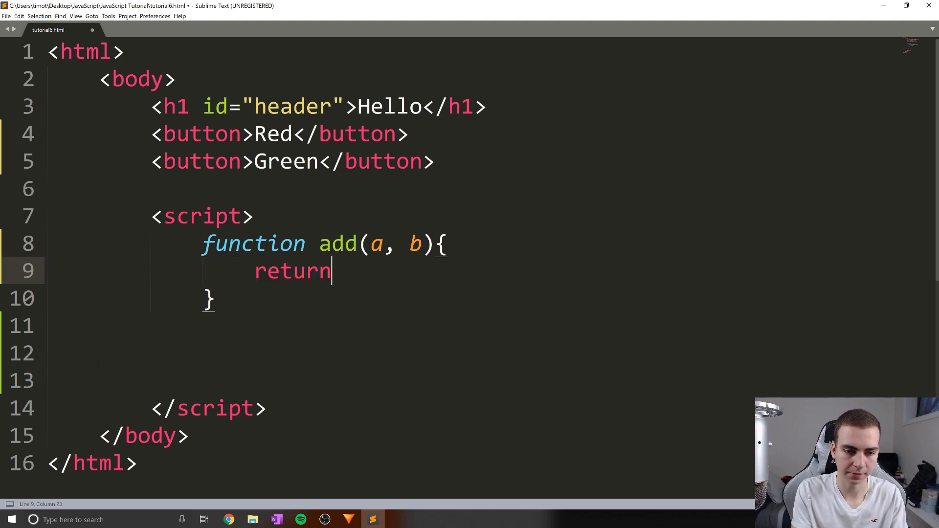
double_click(291, 270)
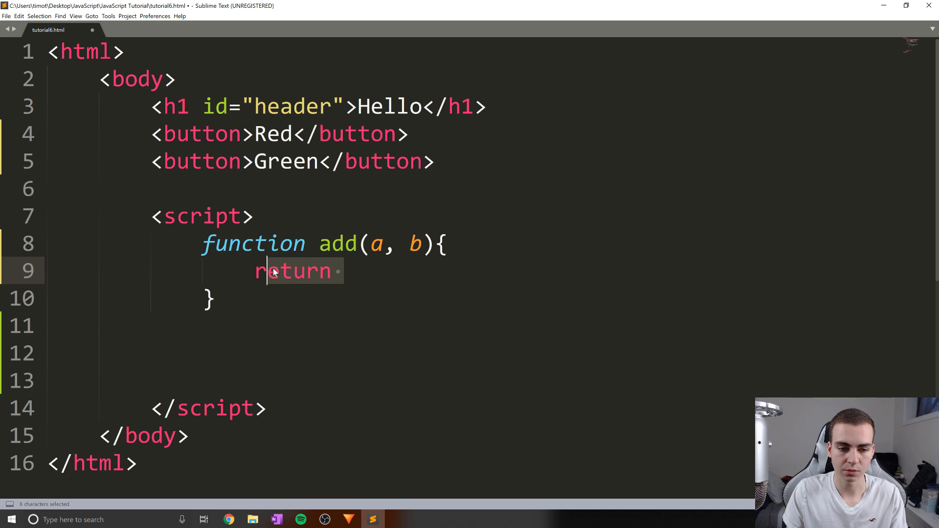
left_click(345, 270)
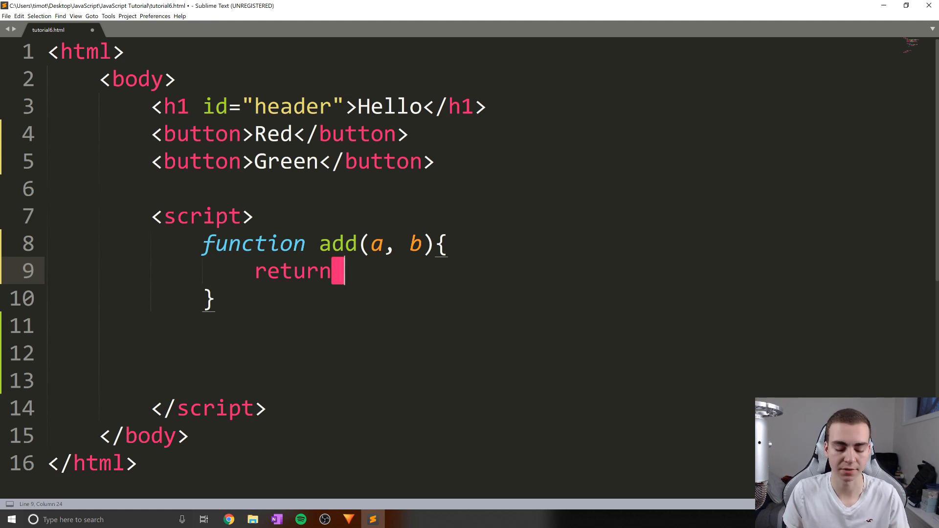
type("a + b;")
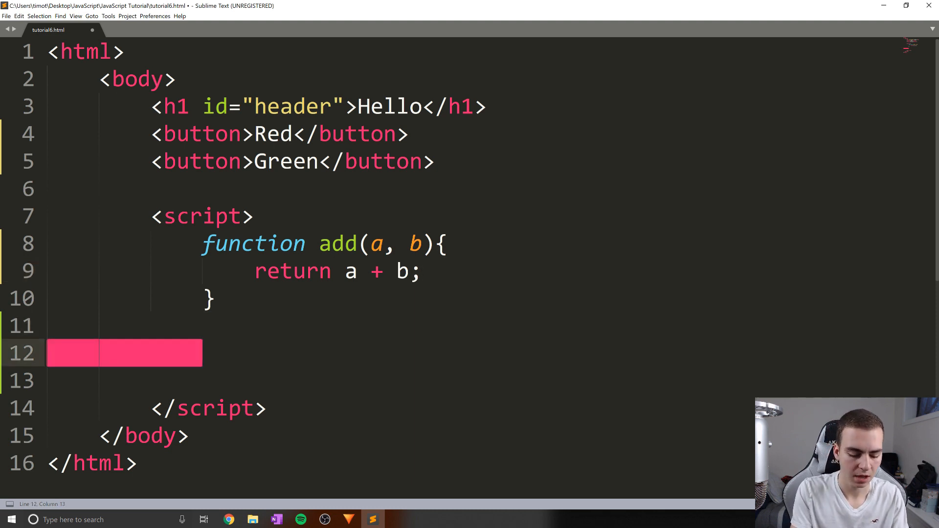
Step: Store add(5,5) in var x and point out how the arguments map to a and b
type("var x")
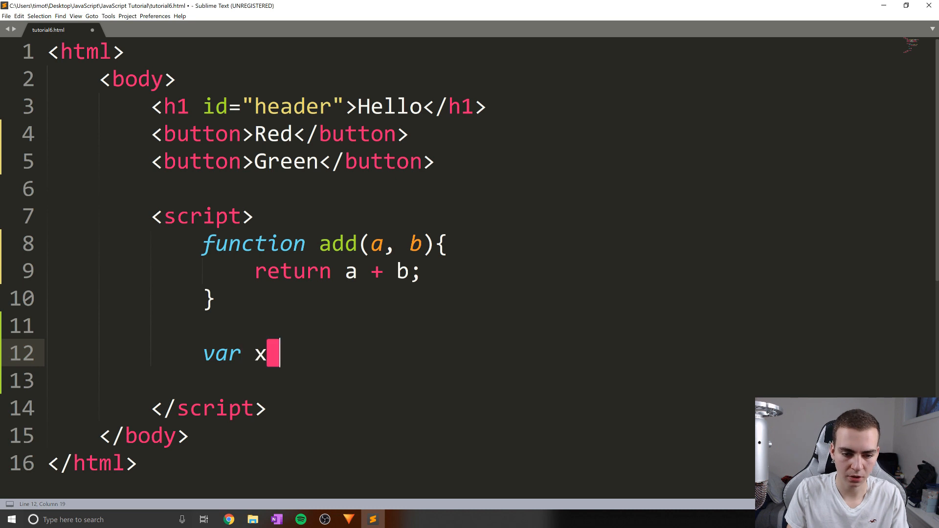
type("= add()")
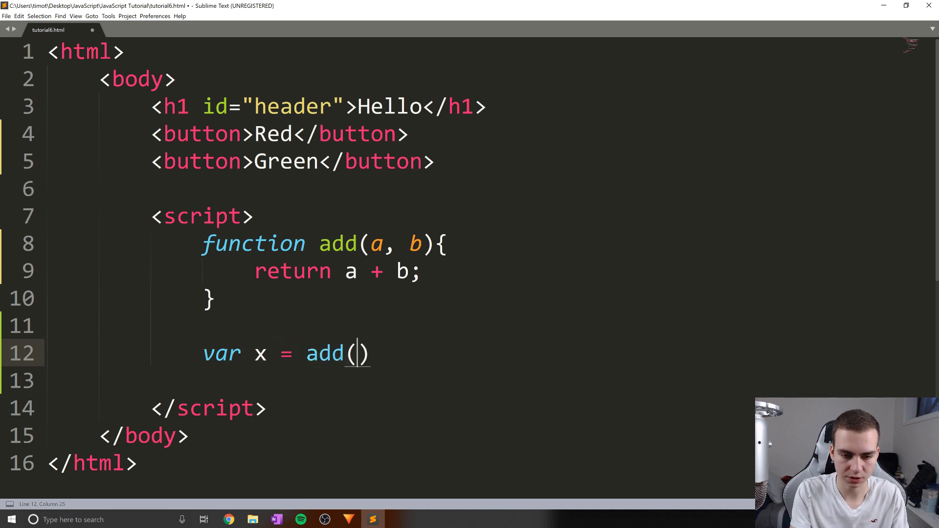
type("5,")
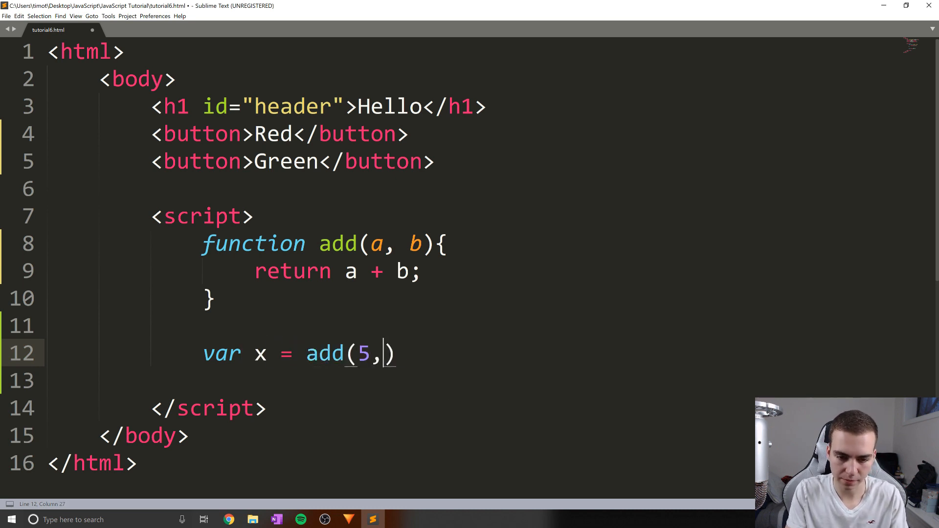
type("5;")
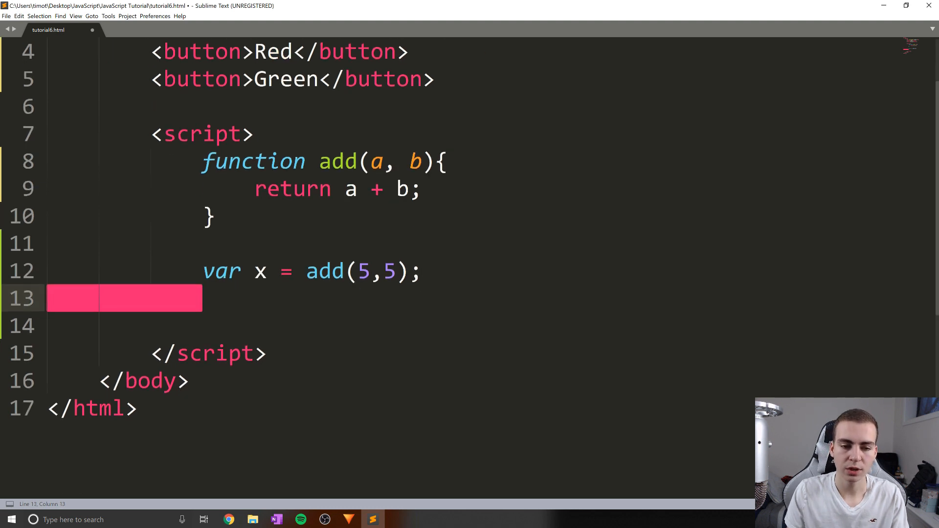
scroll("up", 3)
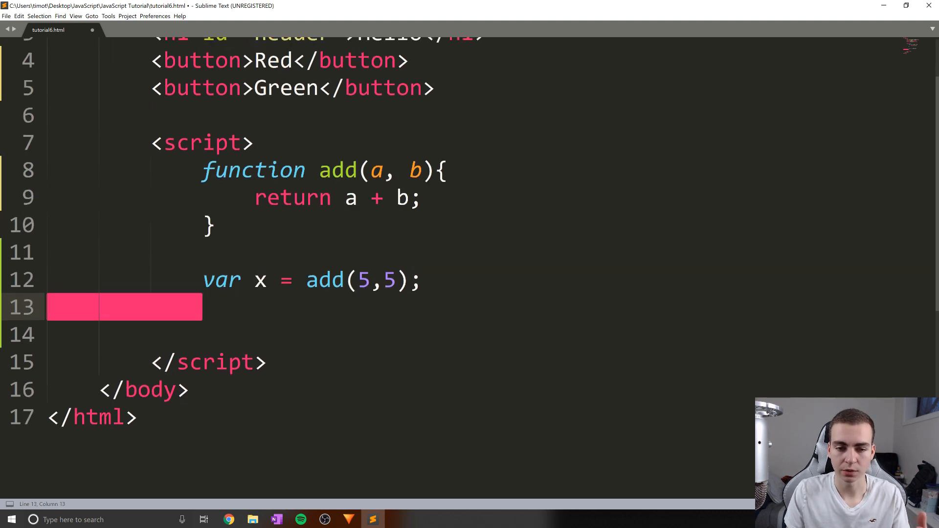
scroll("up", 3)
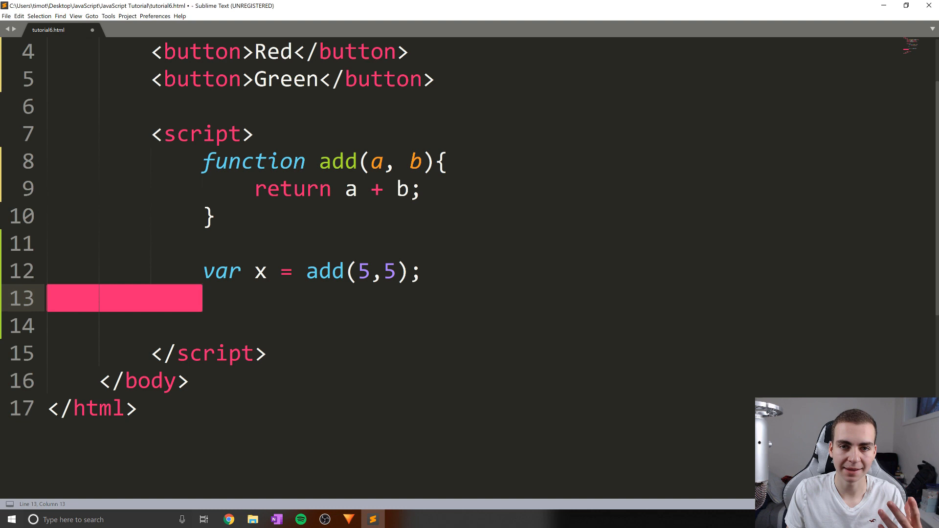
double_click(325, 272)
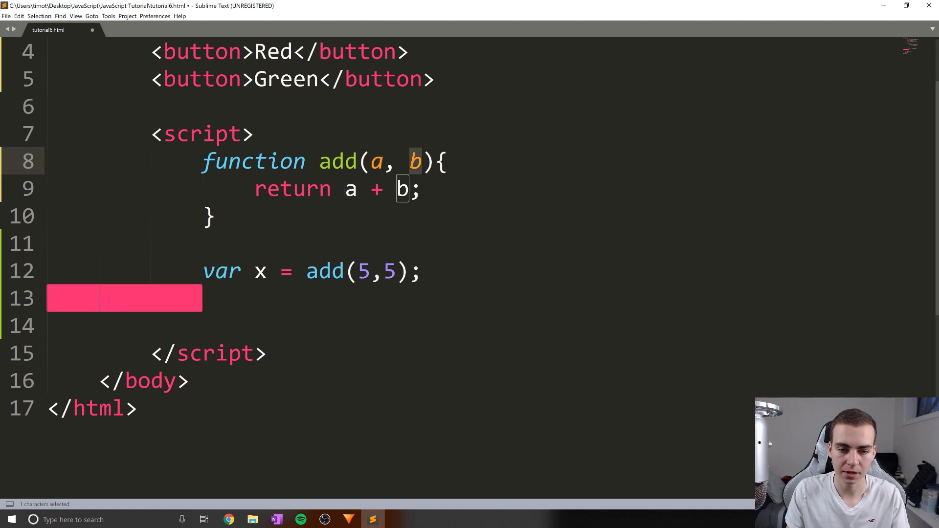
left_click(363, 270)
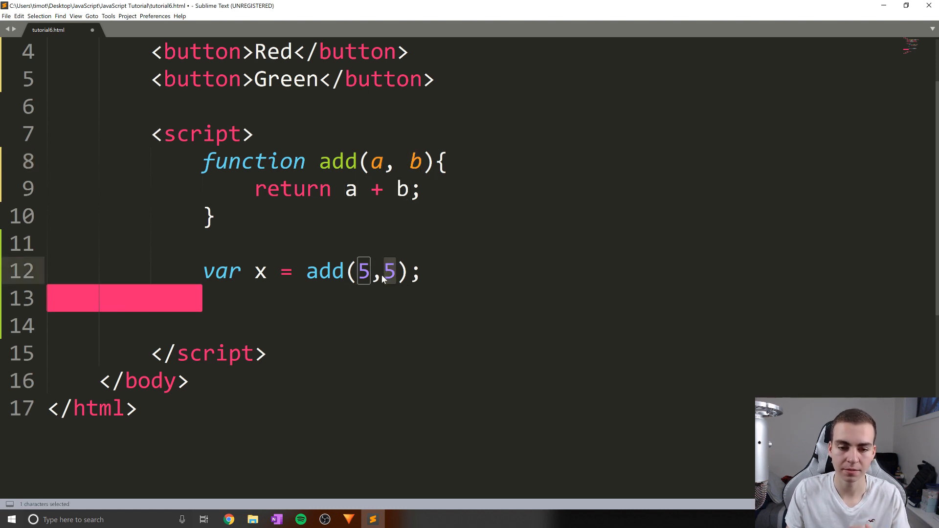
left_click(396, 272)
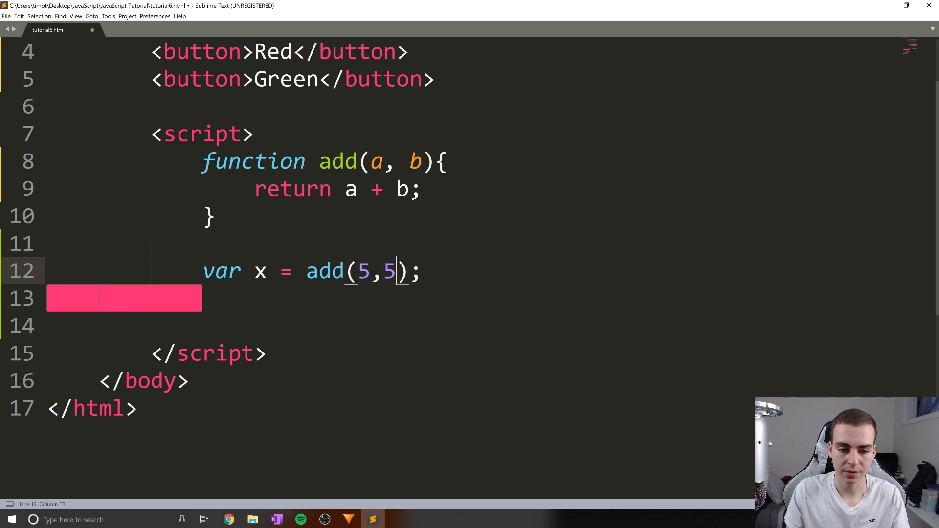
Step: Copy the x line into var y = add(5,7)
double_click(351, 189)
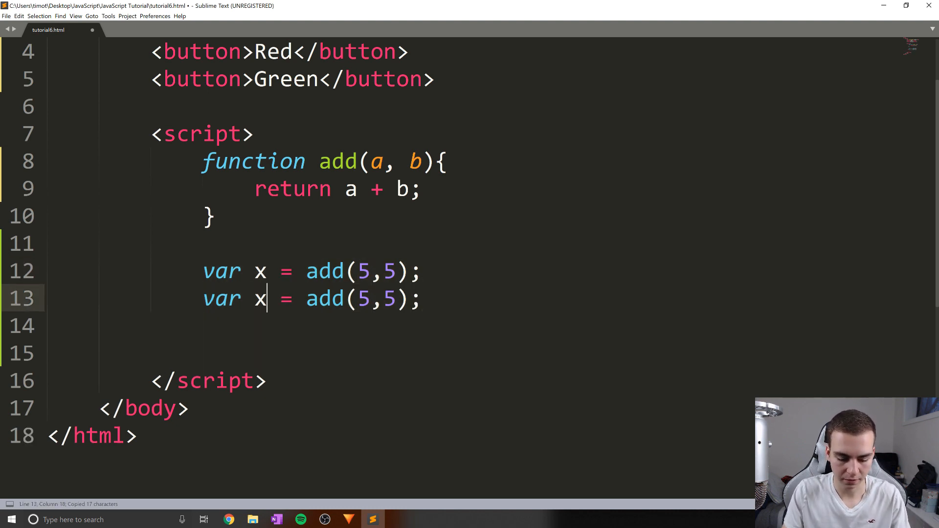
type("y")
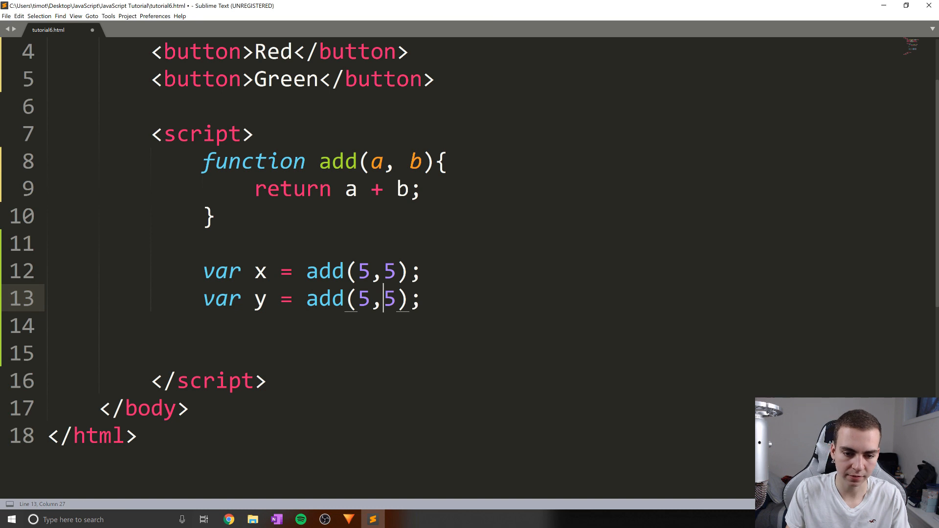
type("7")
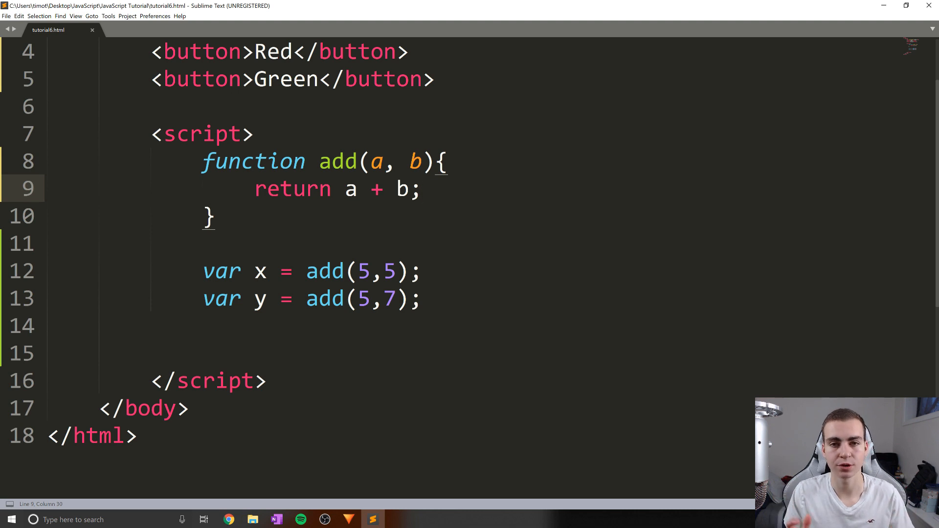
left_click(421, 298)
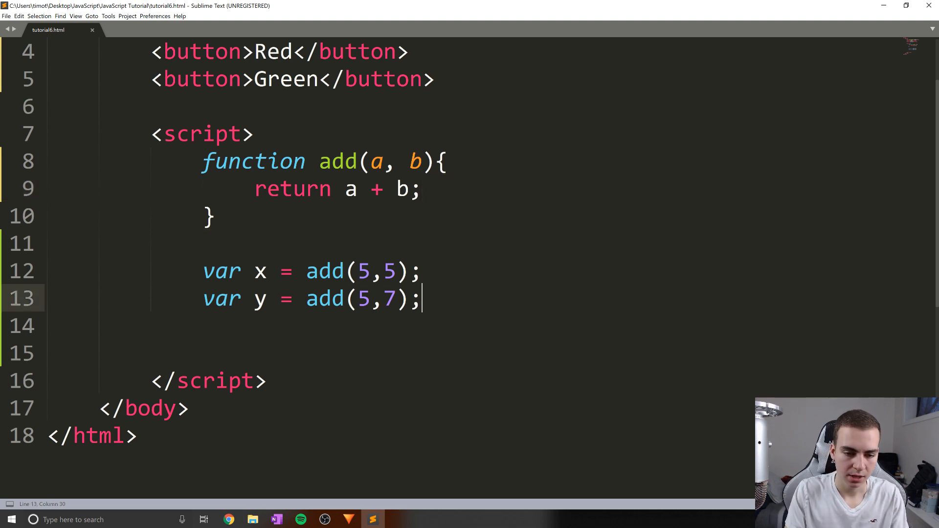
Step: Log x and y with console.log, save, and check Chrome's console
type("console.log(y);")
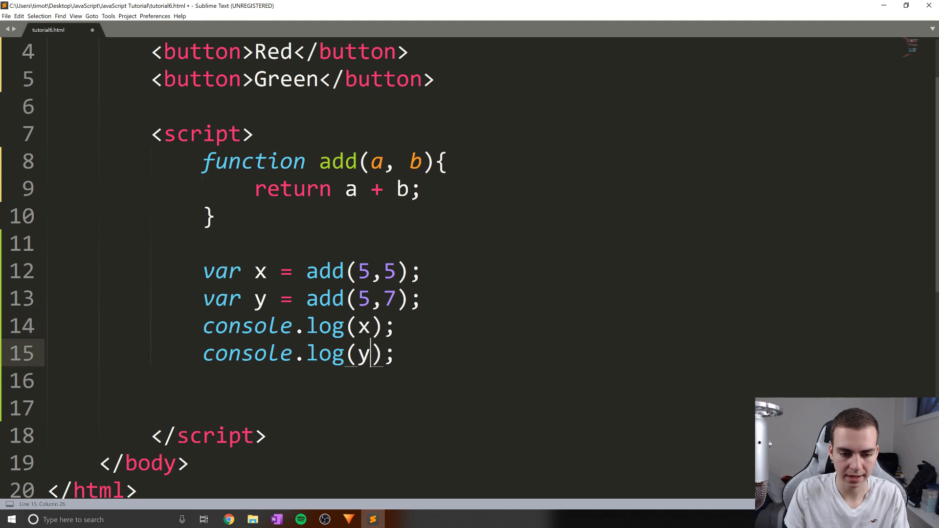
key("ctrl+s")
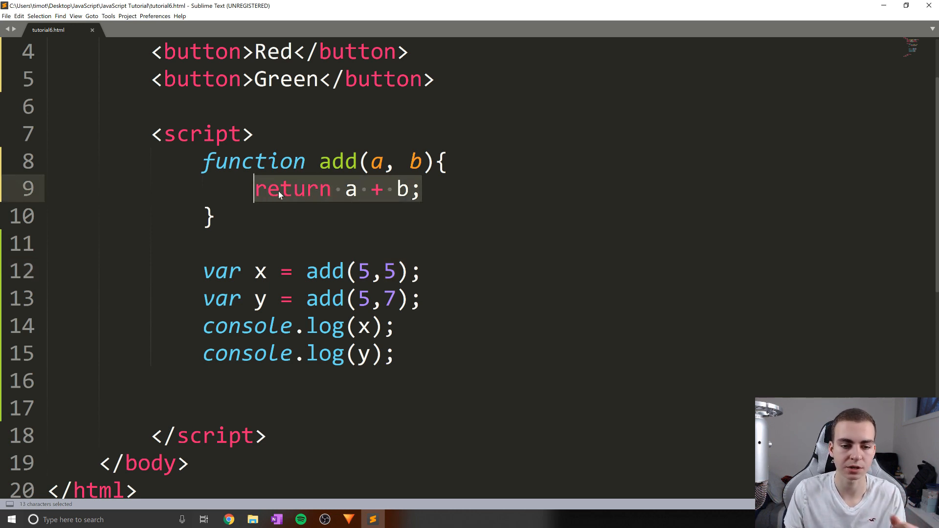
scroll("down", 3)
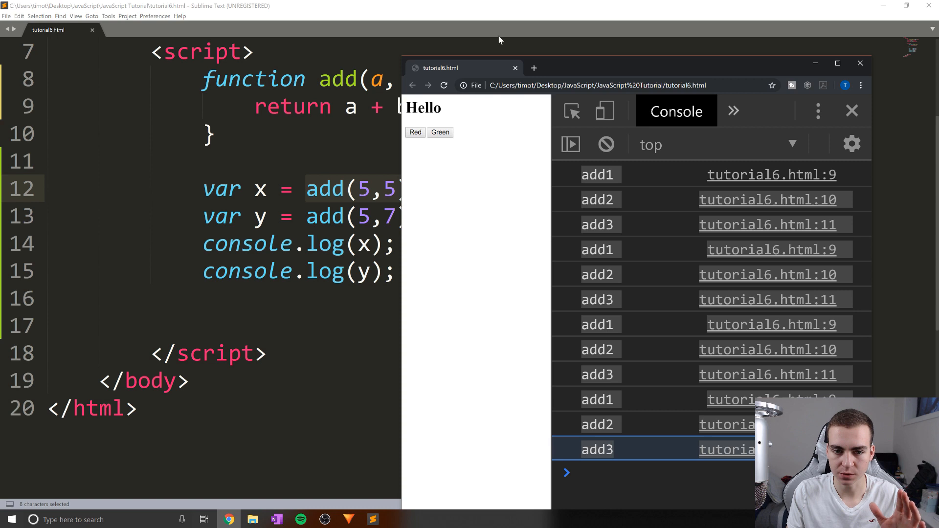
Step: Delete the var y = add(5,7) line so console.log(y) follows console.log(x)
left_click(605, 144)
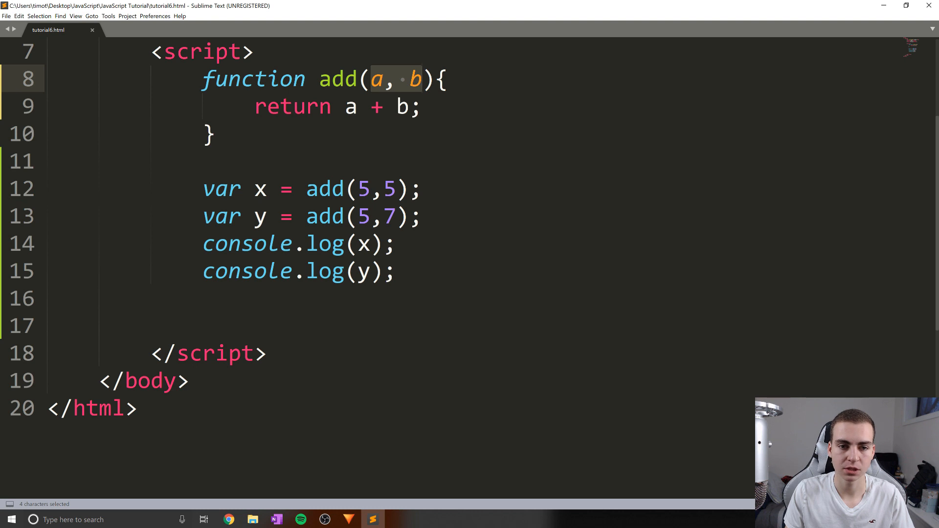
double_click(325, 189)
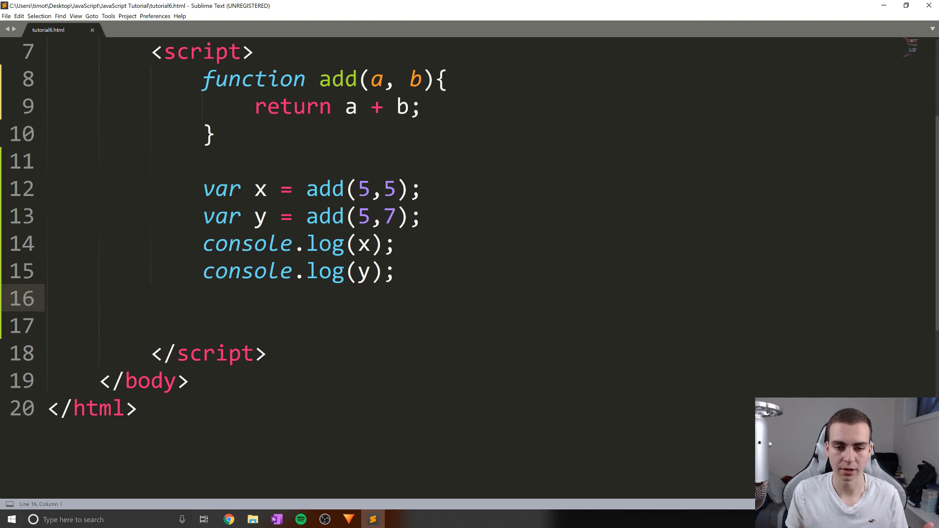
double_click(259, 189)
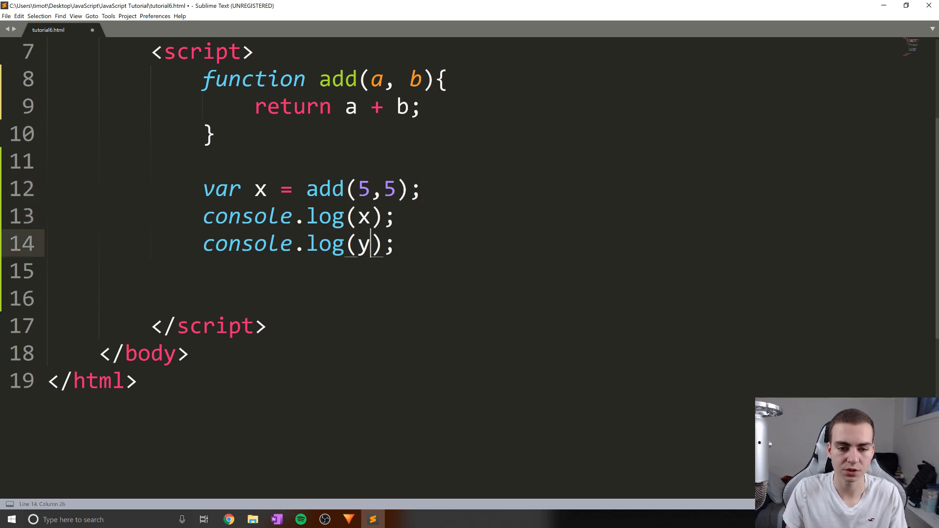
Step: Write console.log(add(234,-98)), then strip the calls and logs below the add function
type("add")
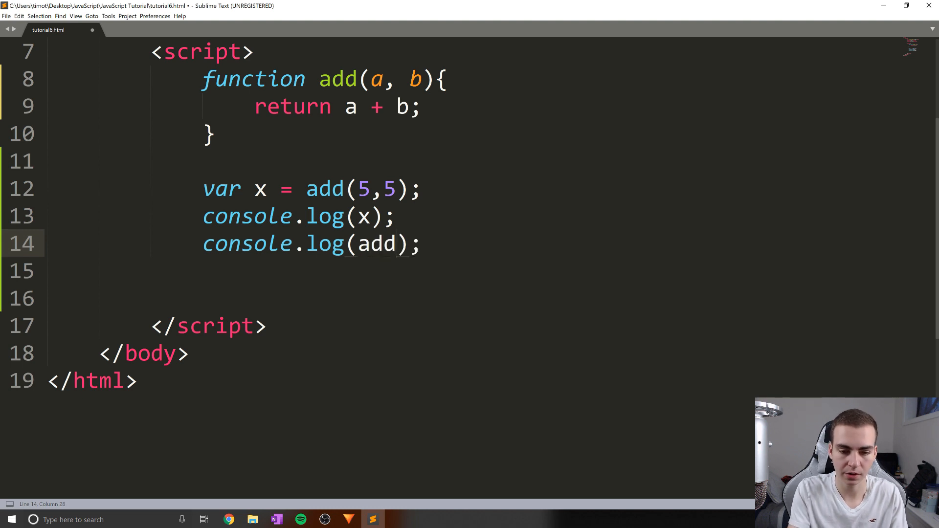
type("()")
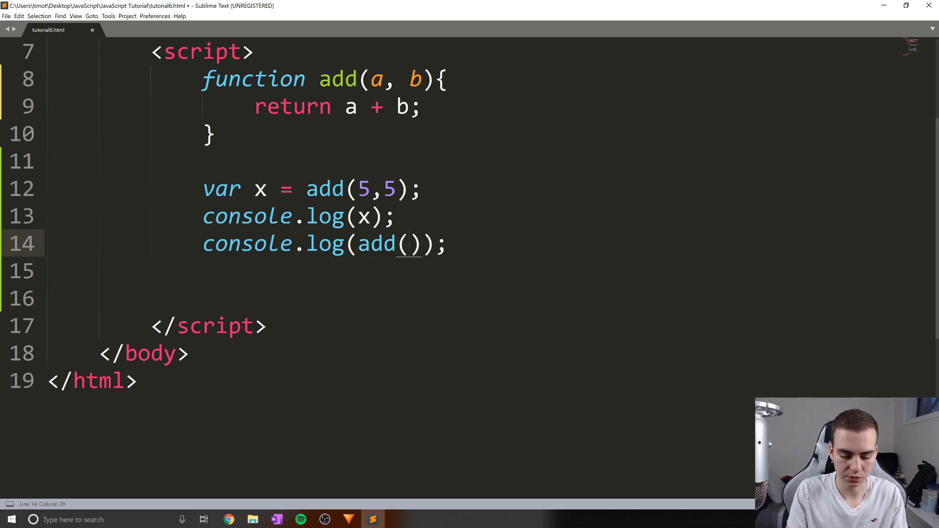
type("234,-98")
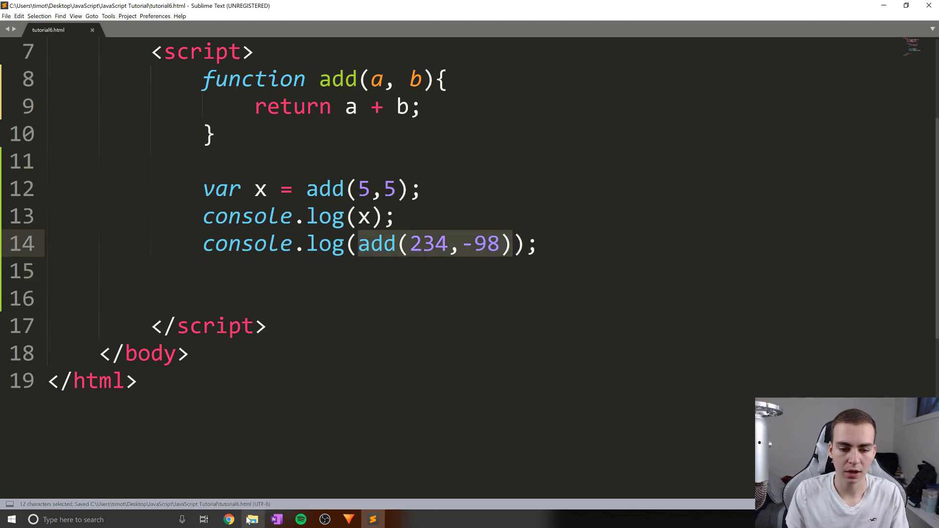
left_click(229, 519)
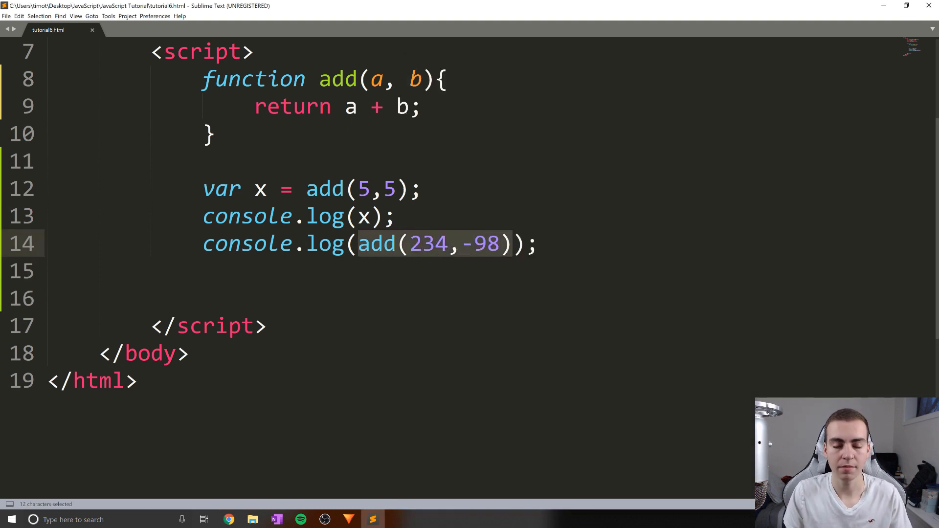
mouse_move(505, 254)
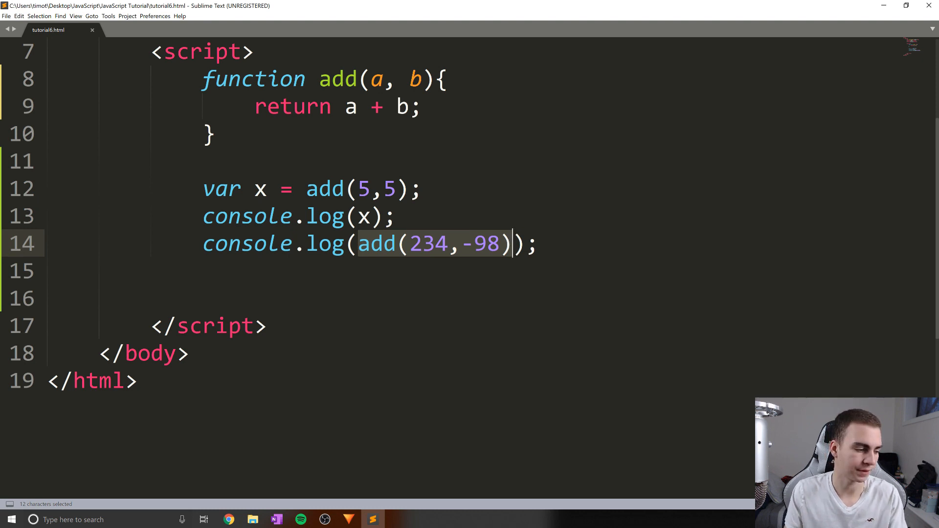
scroll("up", 3)
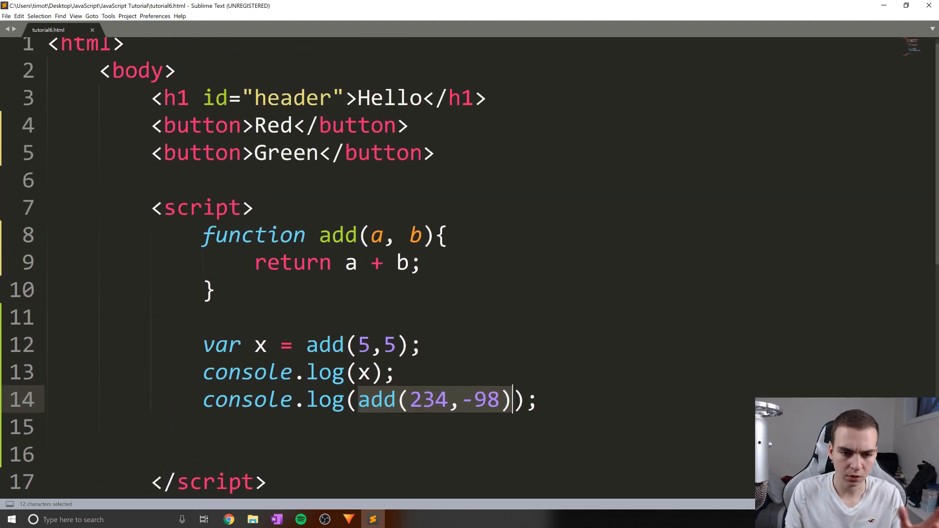
scroll("down", 3)
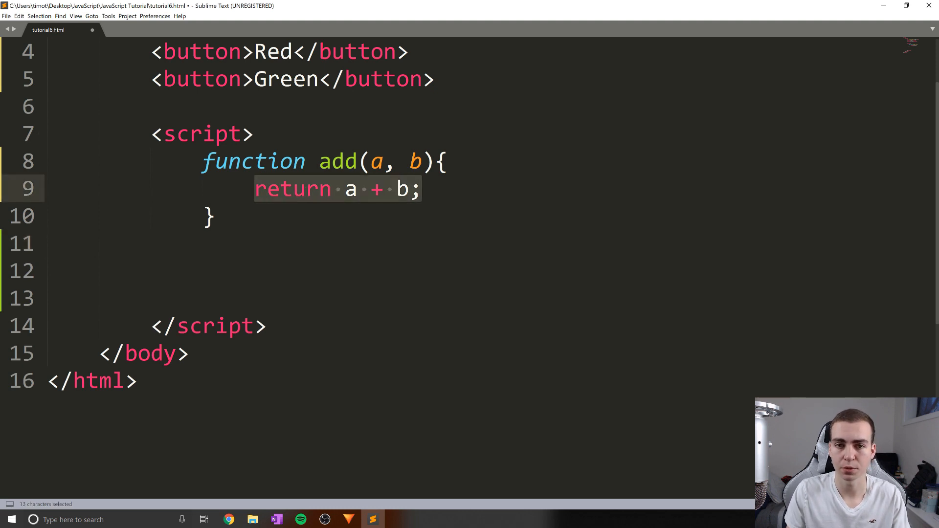
Step: Make add log a+b itself and call add(5,5) so Chrome's console prints 10
type("conso")
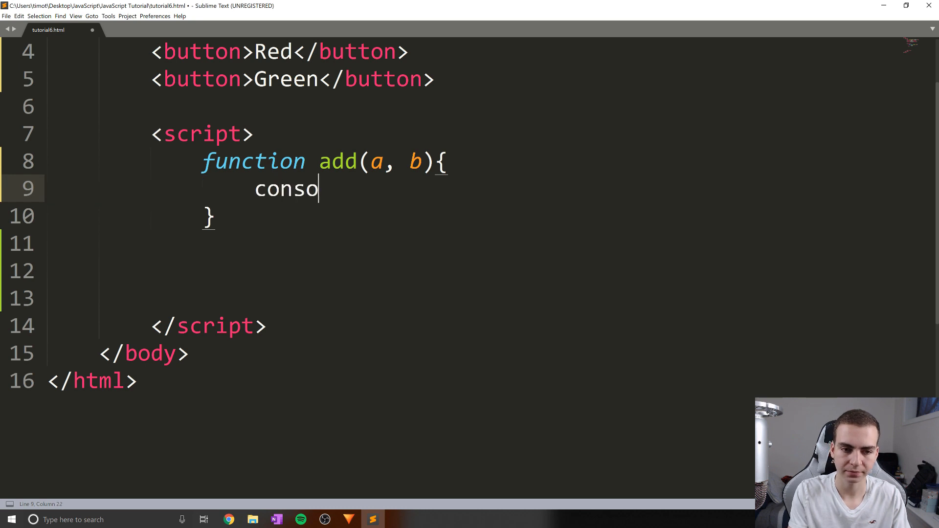
type("le.log();")
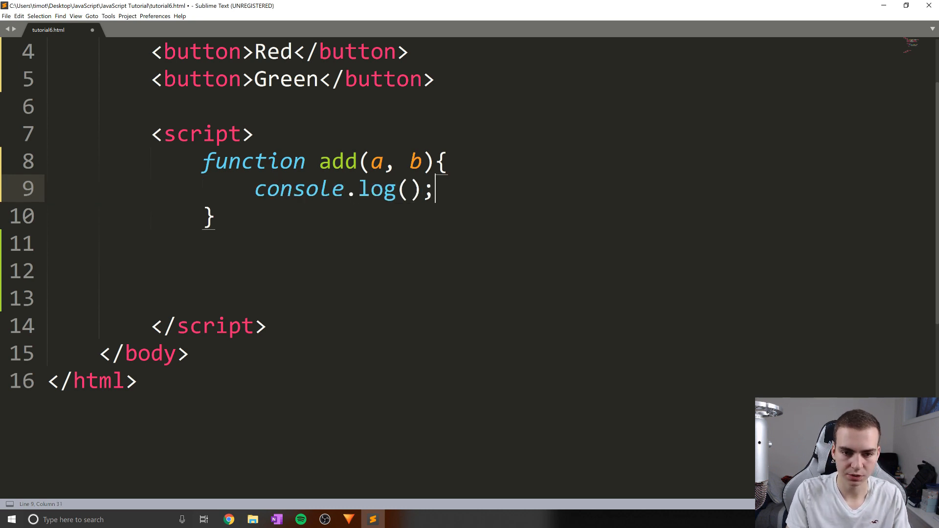
type("a+b")
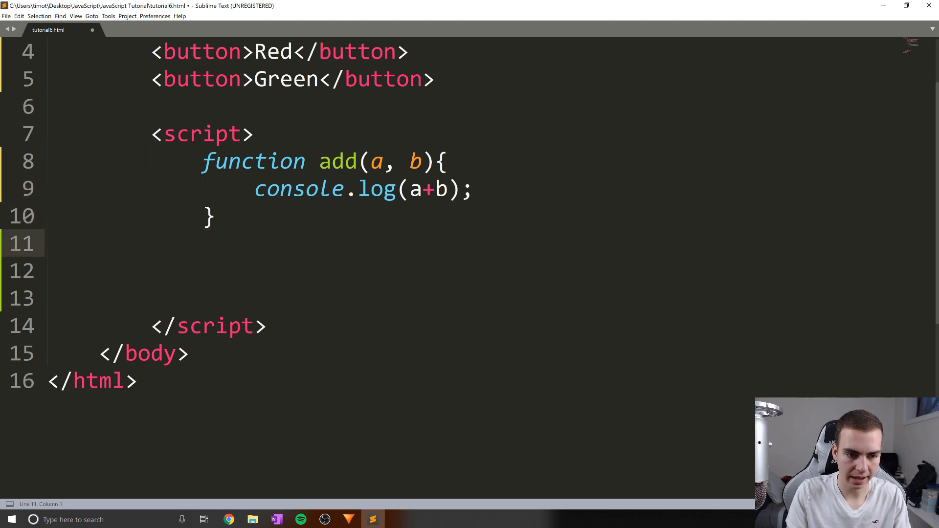
type("add(5)")
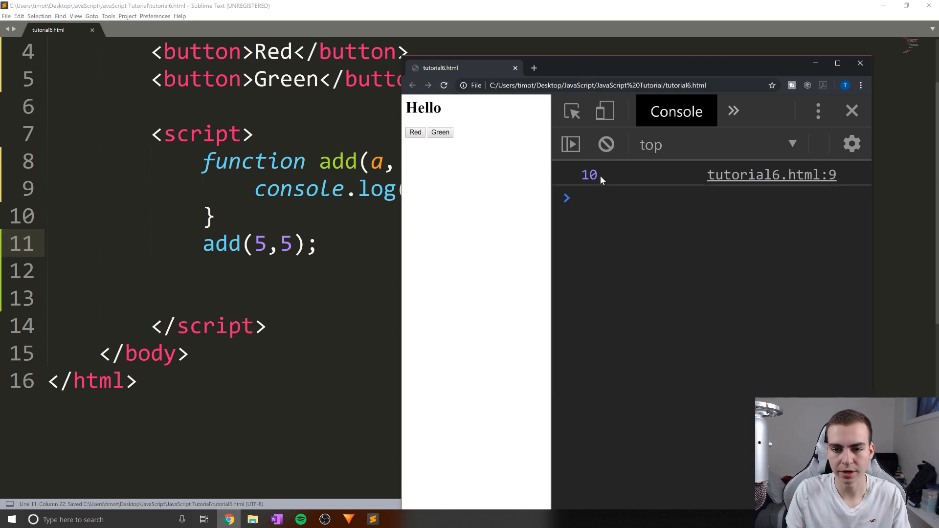
Step: Select and delete the old add function and its call, leaving a new function keyword
left_click(589, 175)
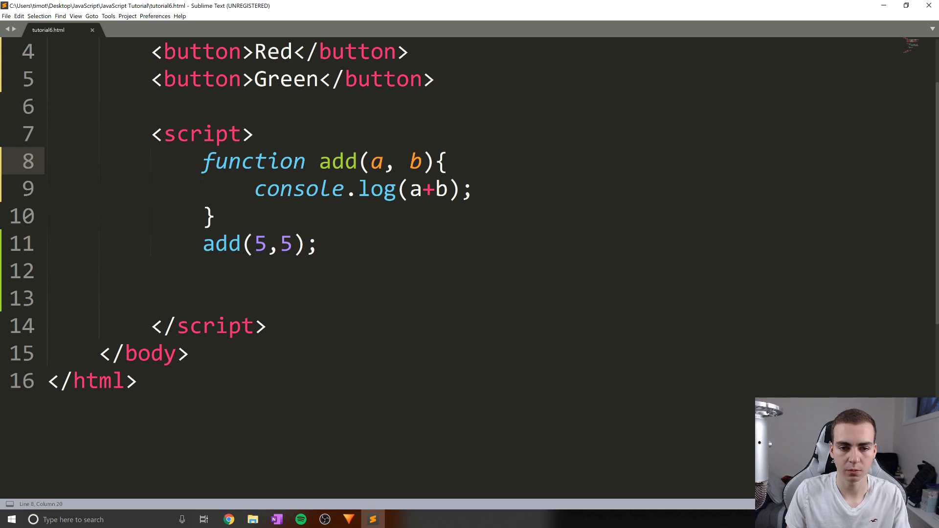
double_click(437, 189)
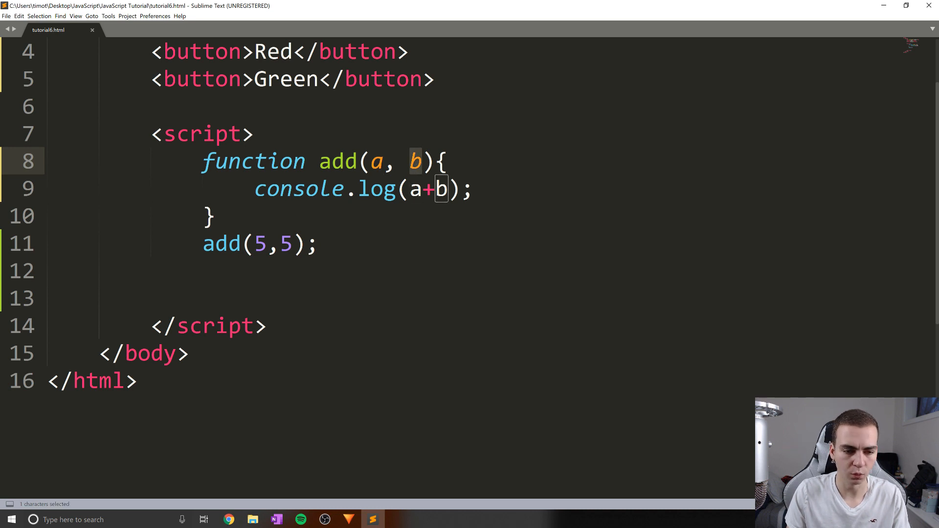
left_click(211, 216)
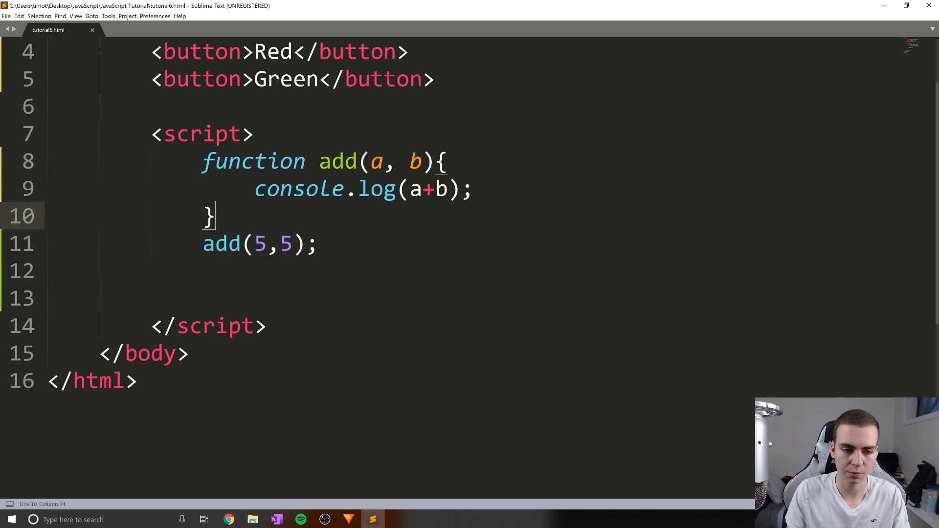
triple_click(261, 244)
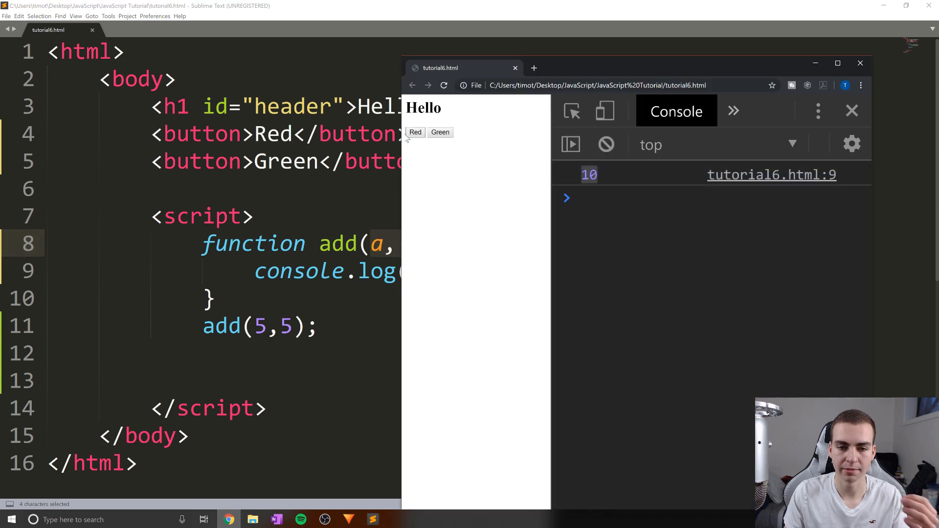
mouse_move(440, 133)
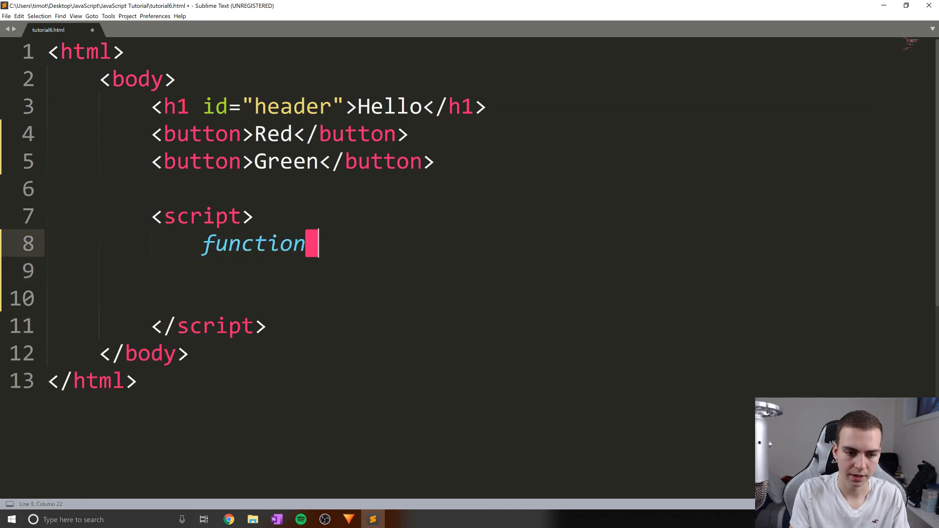
Step: Write function red() whose body is console.log("red")
type("red()")
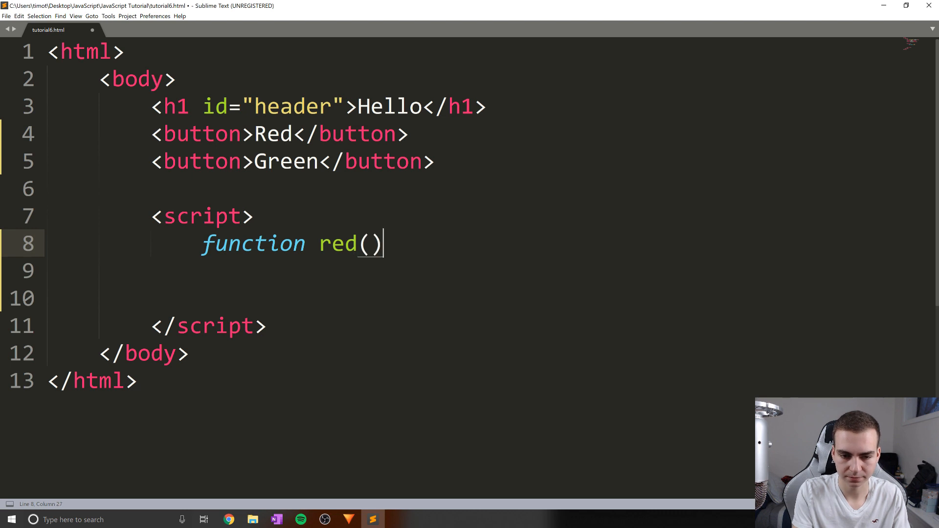
type("{")
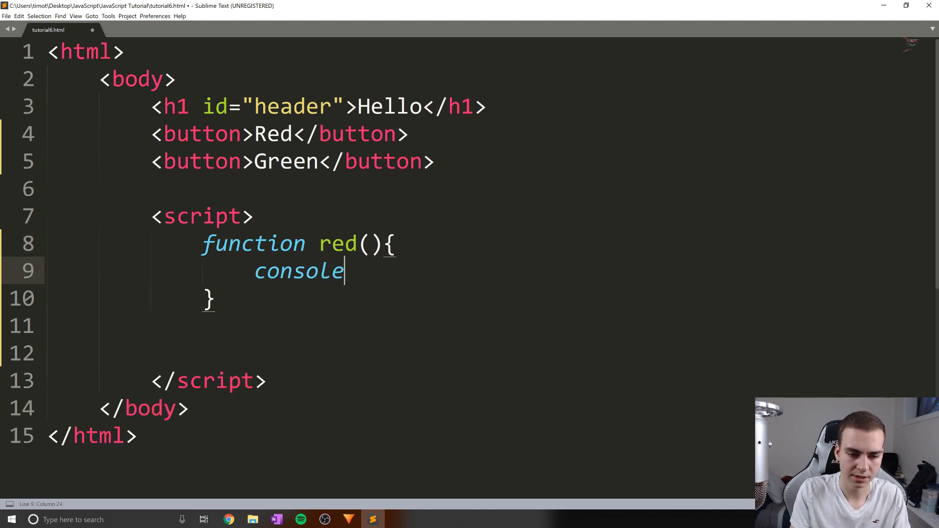
type(".log(\"\")")
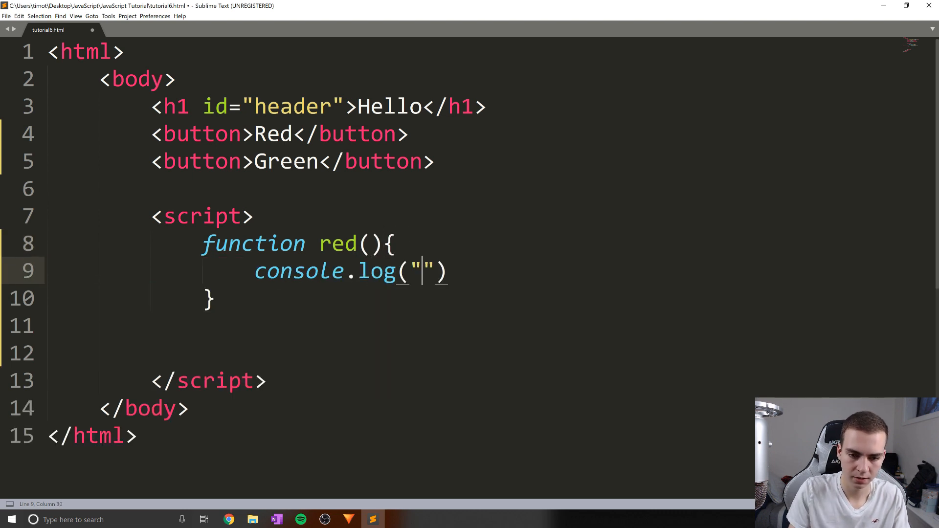
type("red")
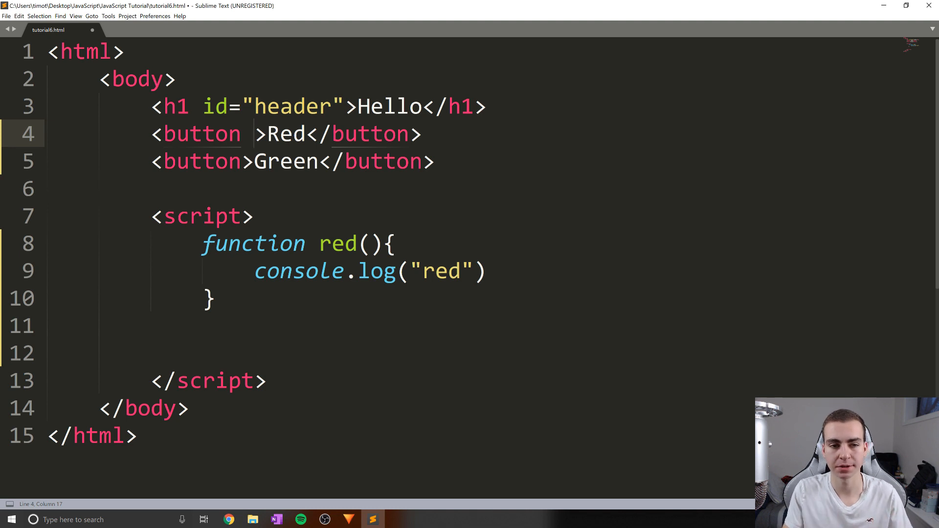
Step: Add onclick="red()" to the Red button, save, and switch to Chrome
type("onclick=\"r")
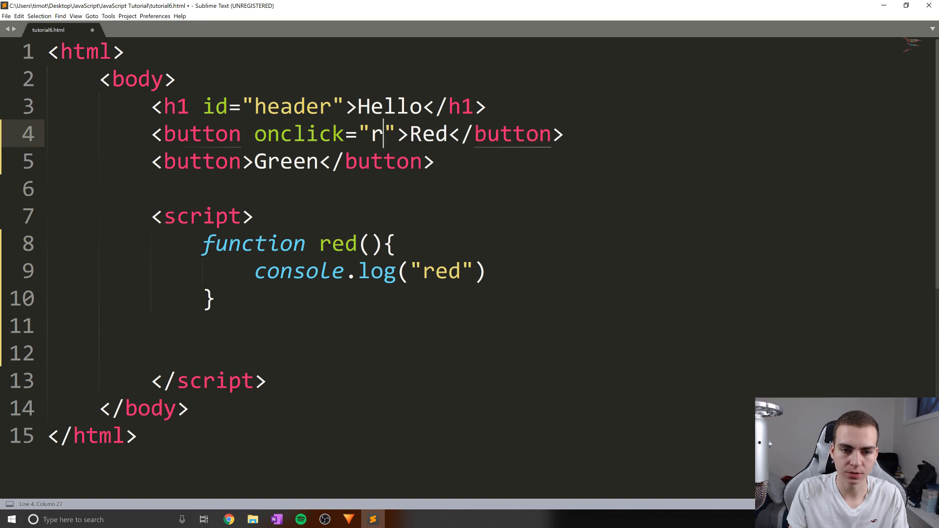
type("ed()")
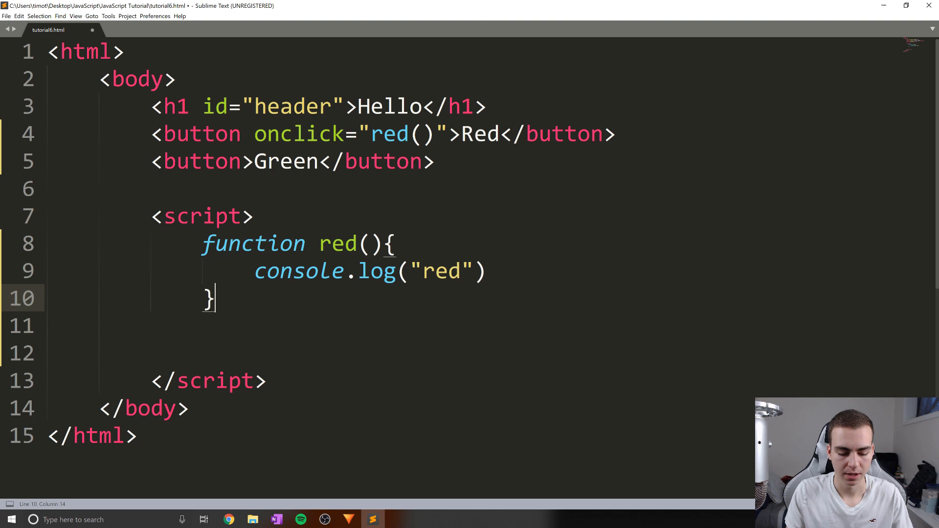
left_click(229, 519)
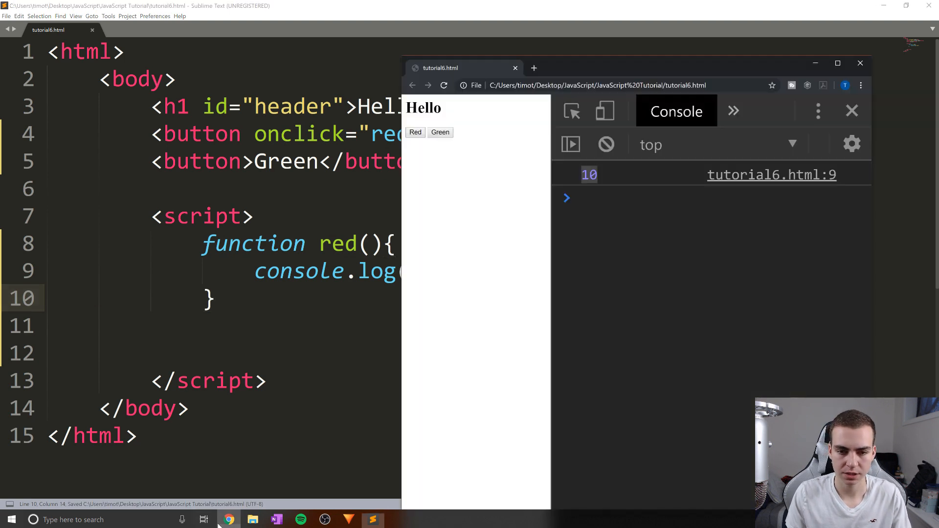
Step: Click the Red button repeatedly so the console logs "red" 14 times
left_click(415, 133)
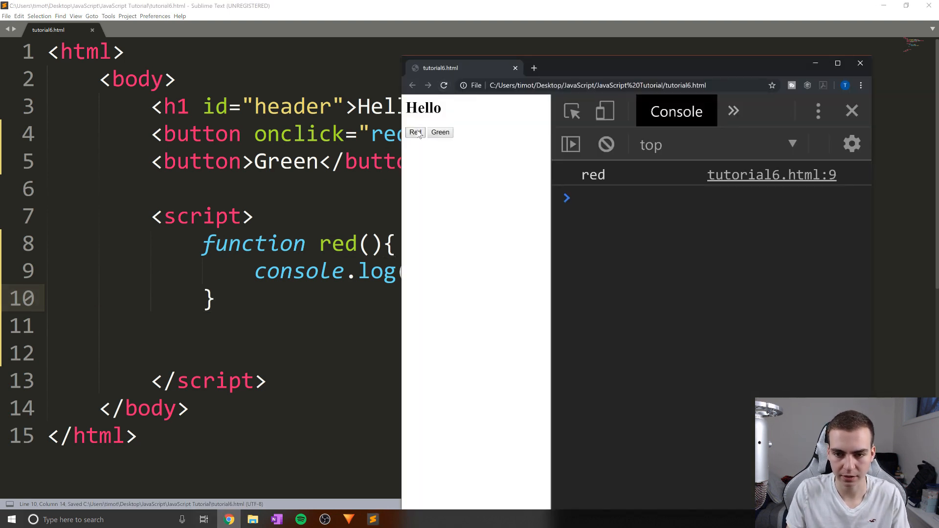
left_click(415, 133)
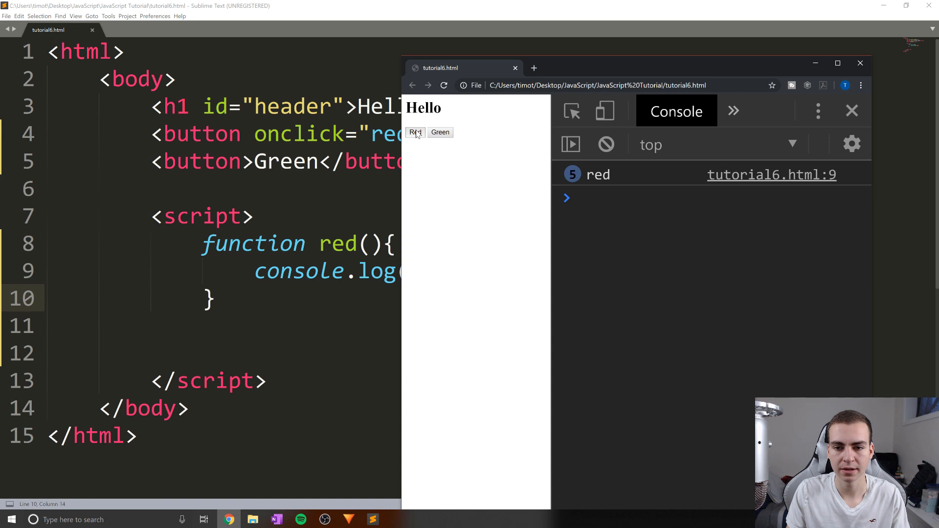
left_click(414, 132)
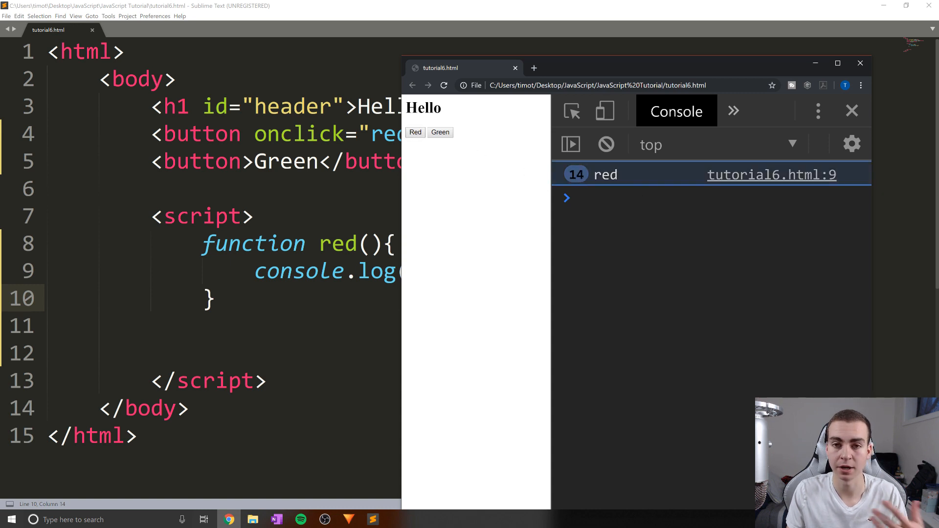
mouse_move(439, 293)
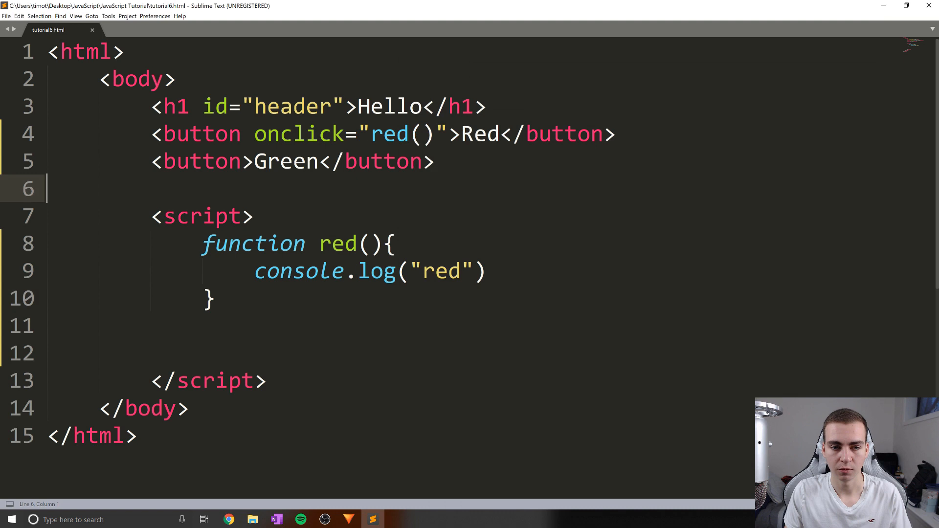
Step: Write function green() below red() whose body is console.log("green")
left_click(396, 161)
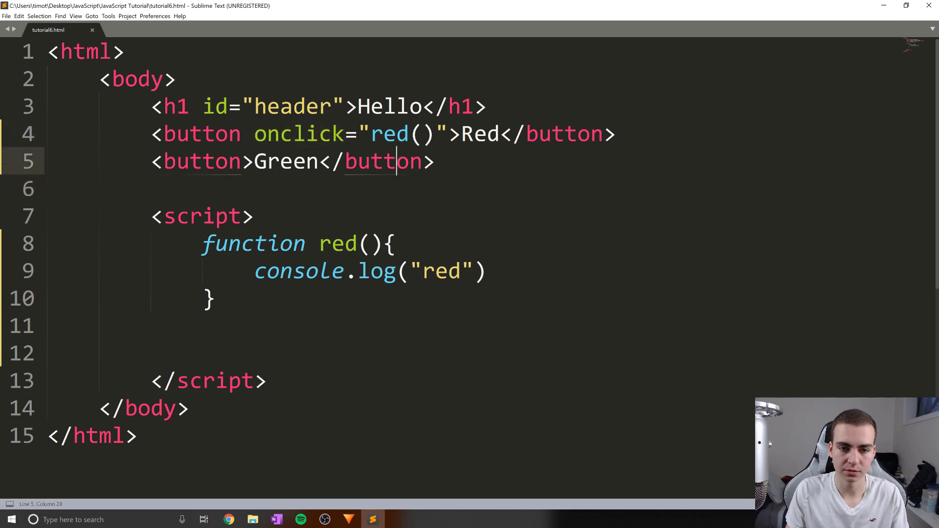
left_click(422, 134)
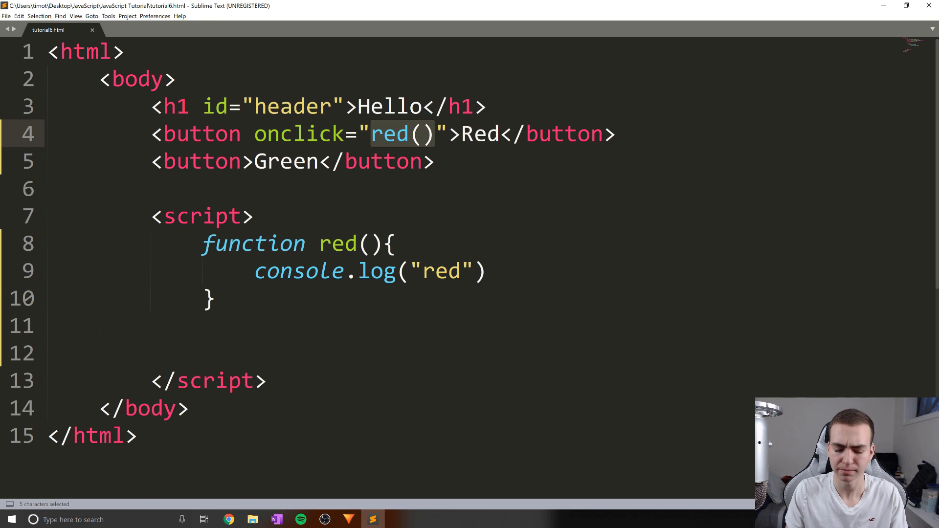
left_click(212, 298)
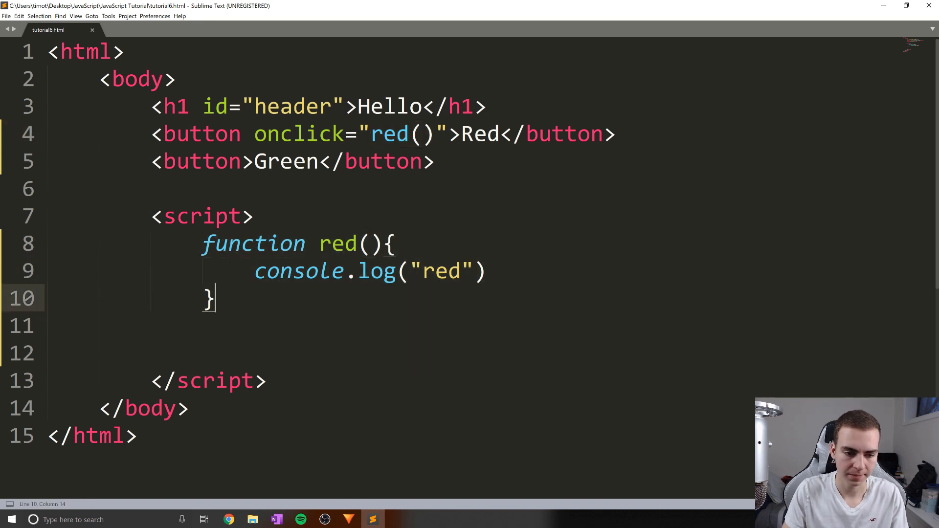
key("Enter")
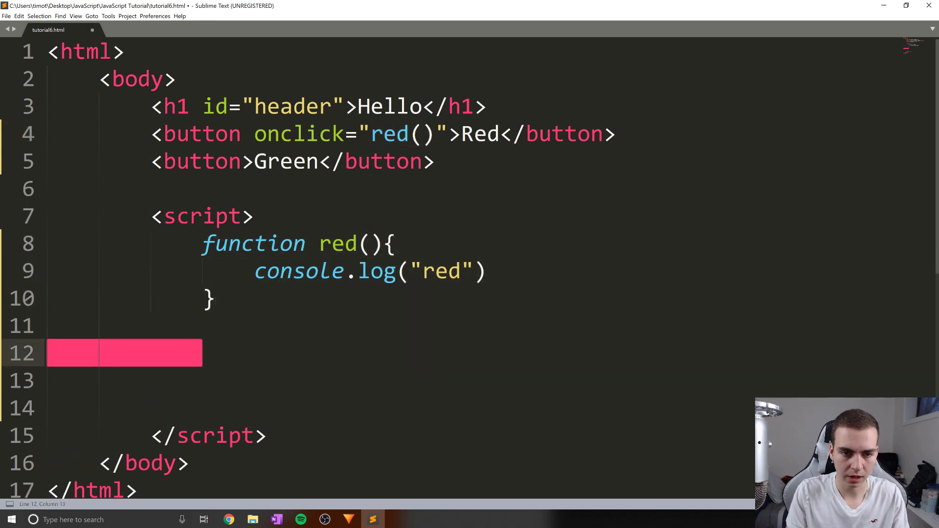
type("function green(){")
left_click(397, 380)
type("consol")
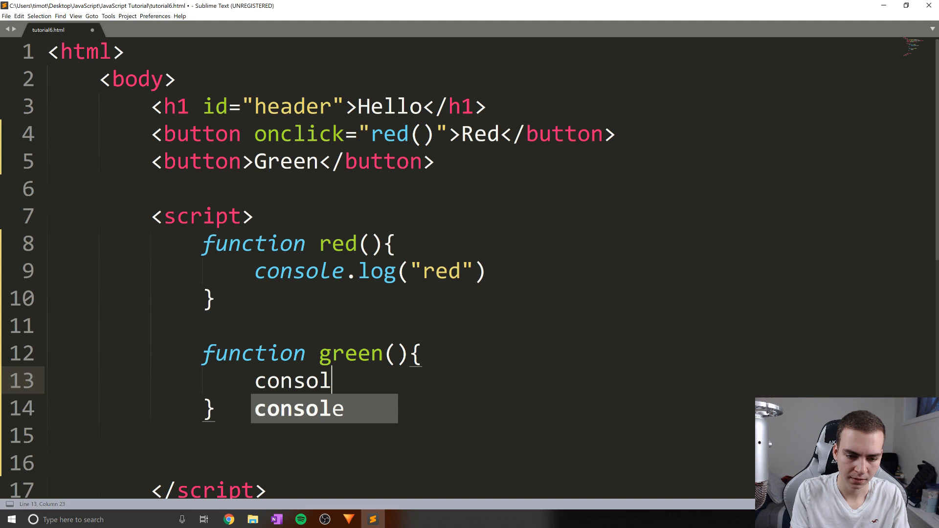
type("e.log(\"\")")
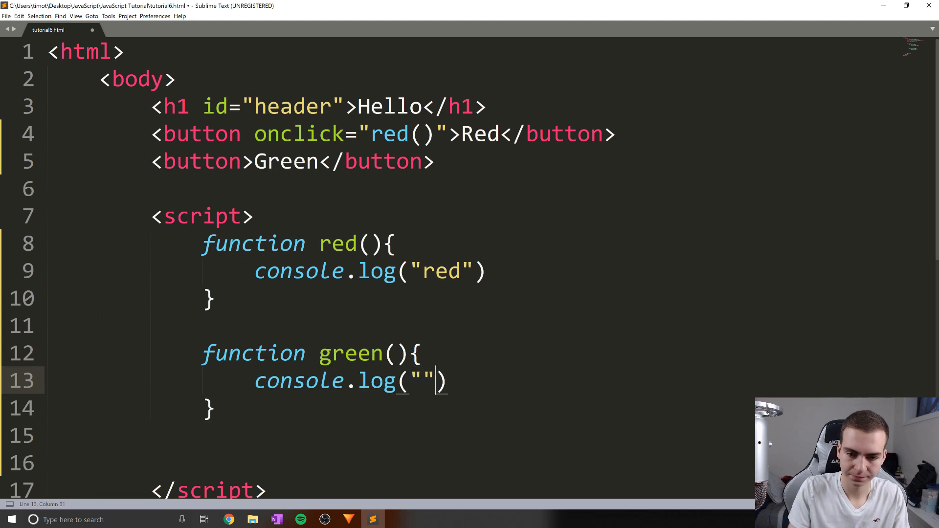
type("green")
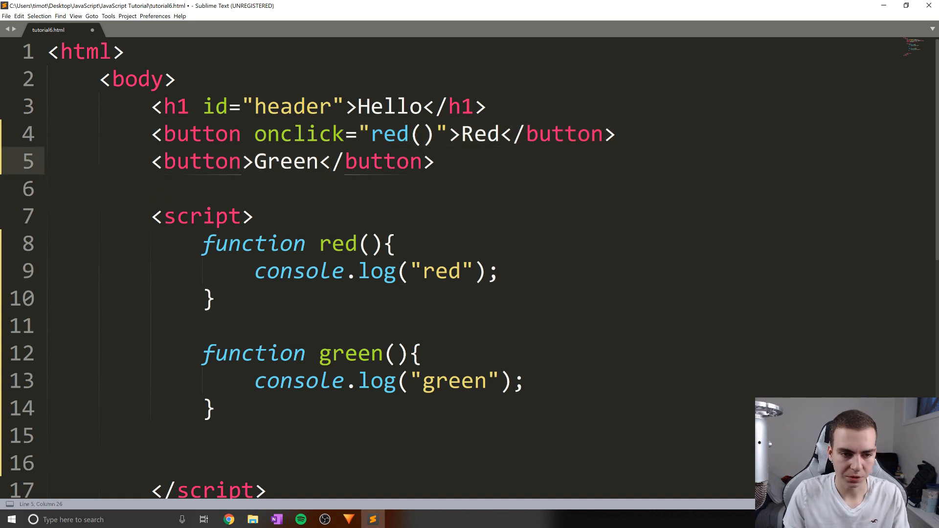
Step: Add onclick="green()" to the Green button, save, and verify green logs in Chrome
type("onclick")
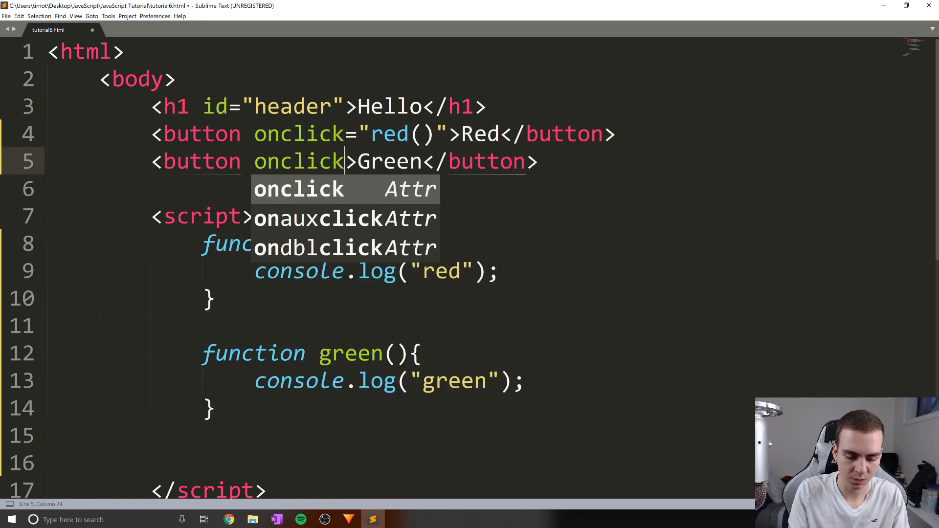
type("=\"green(")
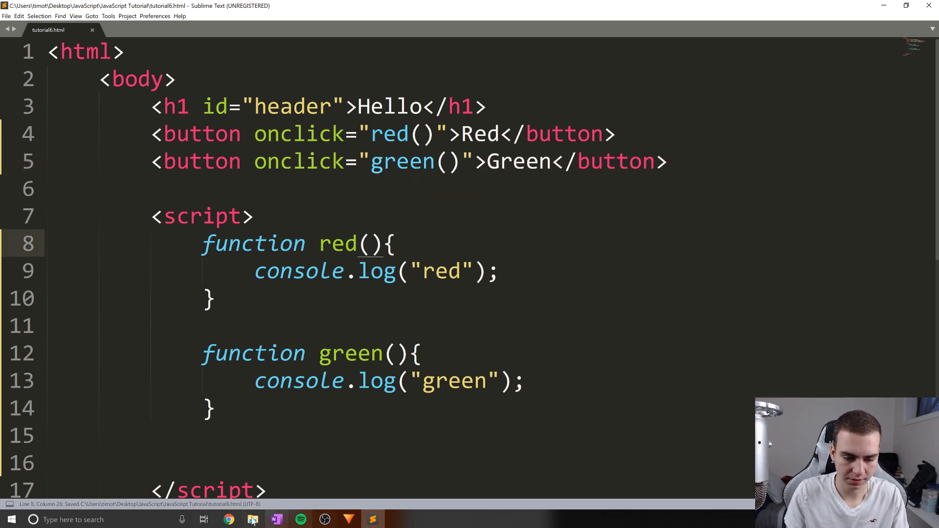
left_click(229, 519)
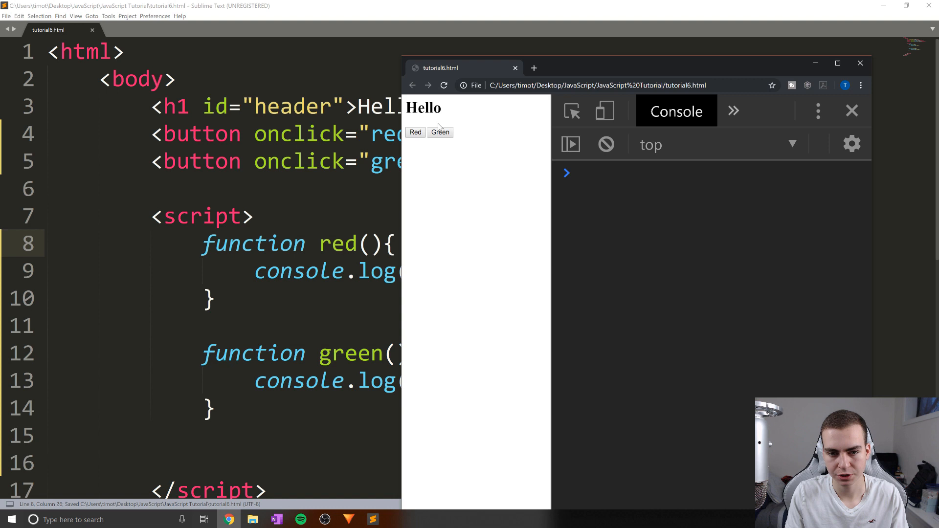
left_click(440, 132)
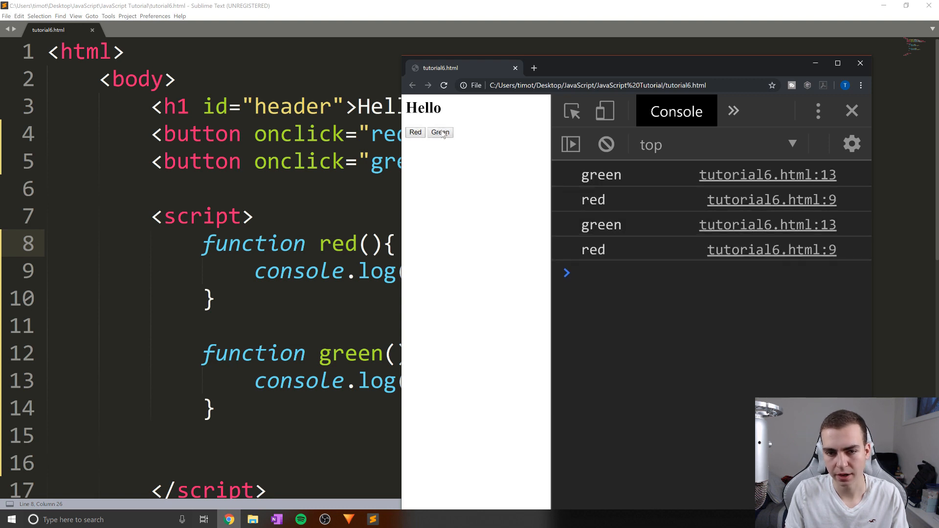
left_click(415, 132)
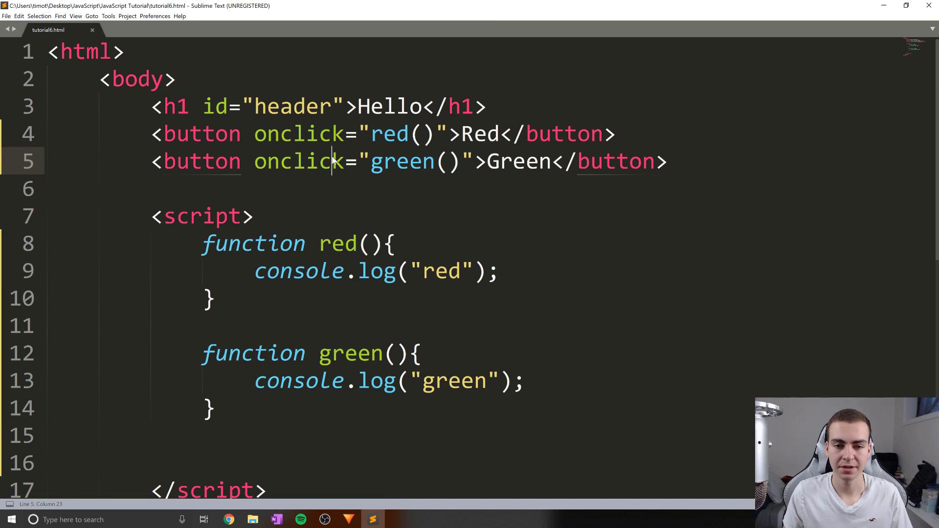
scroll("down", 3)
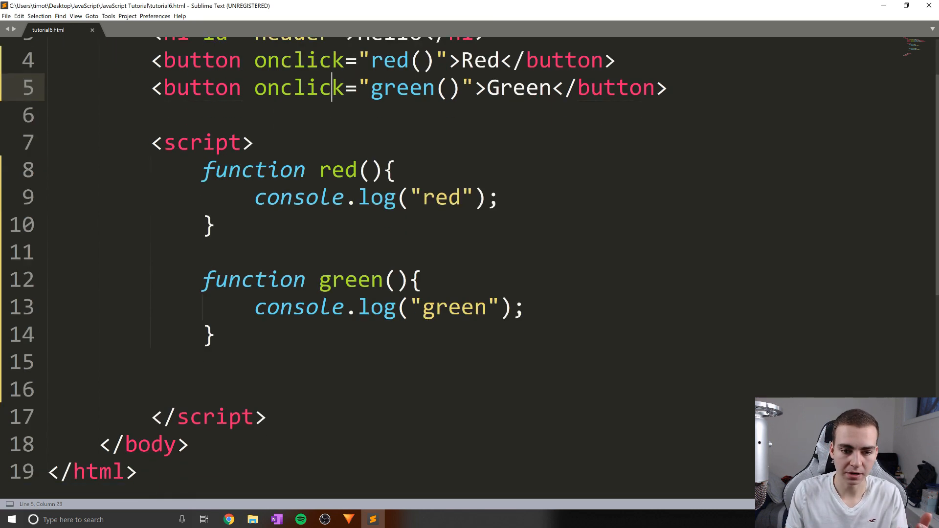
scroll("up", 3)
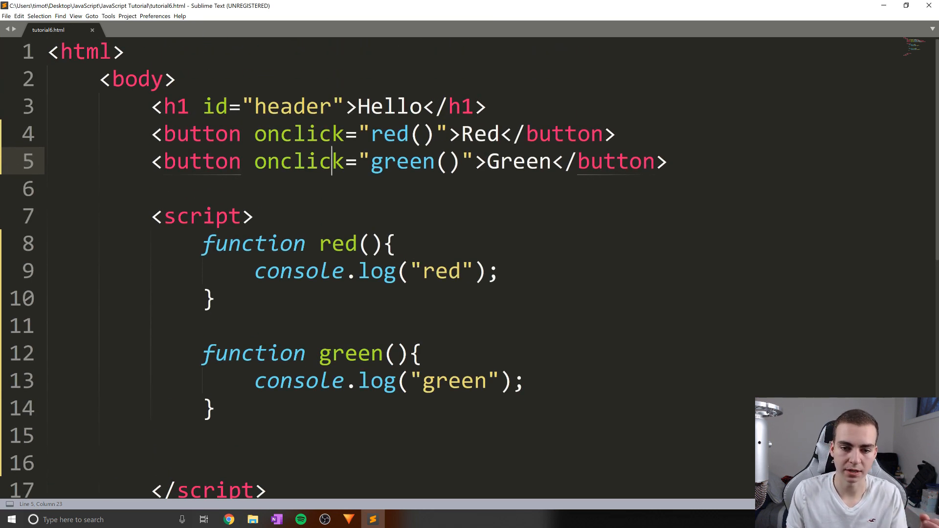
double_click(401, 160)
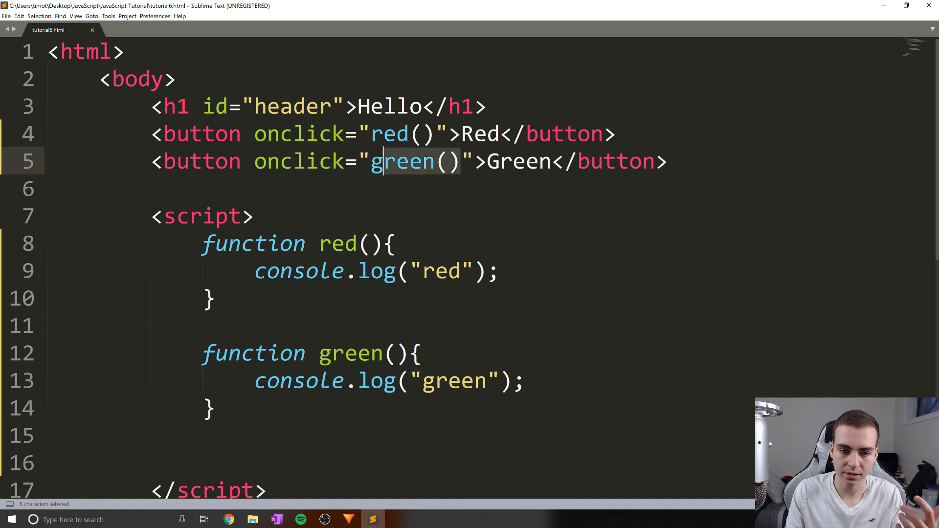
left_click(48, 189)
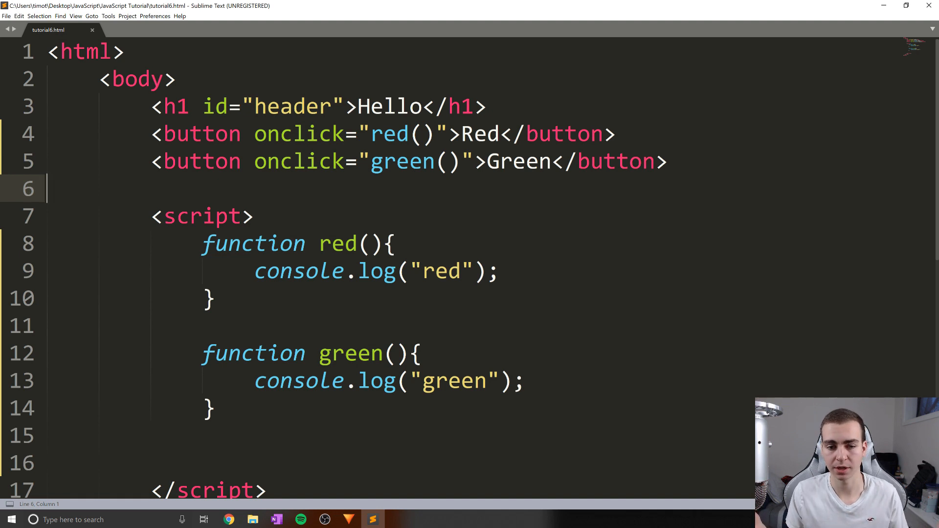
scroll("down", 3)
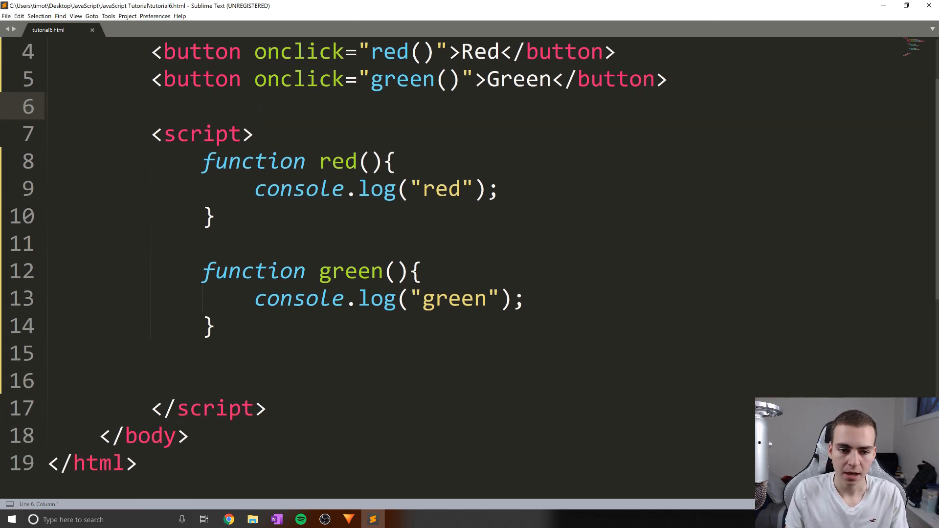
scroll("up", 3)
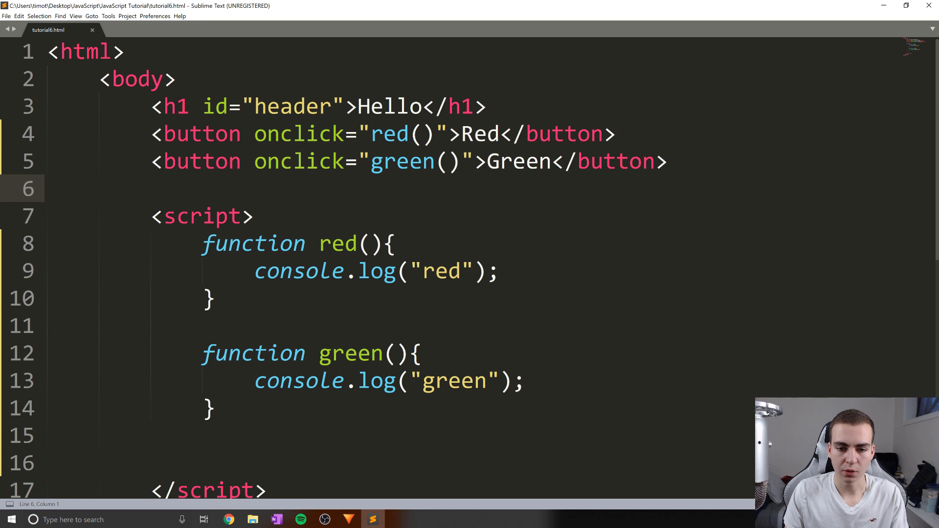
triple_click(376, 271)
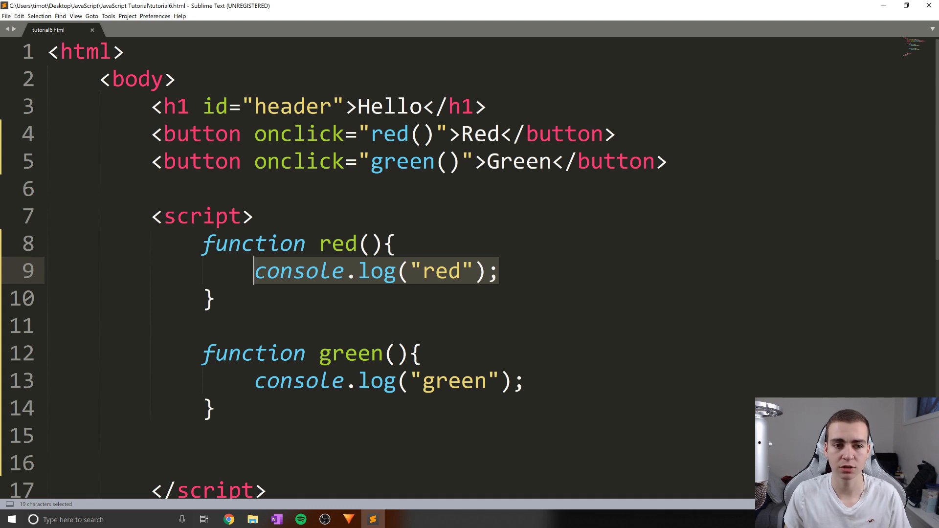
Step: Replace red()'s log with document.getElementById("header").innerHTML="Red"
key("Delete")
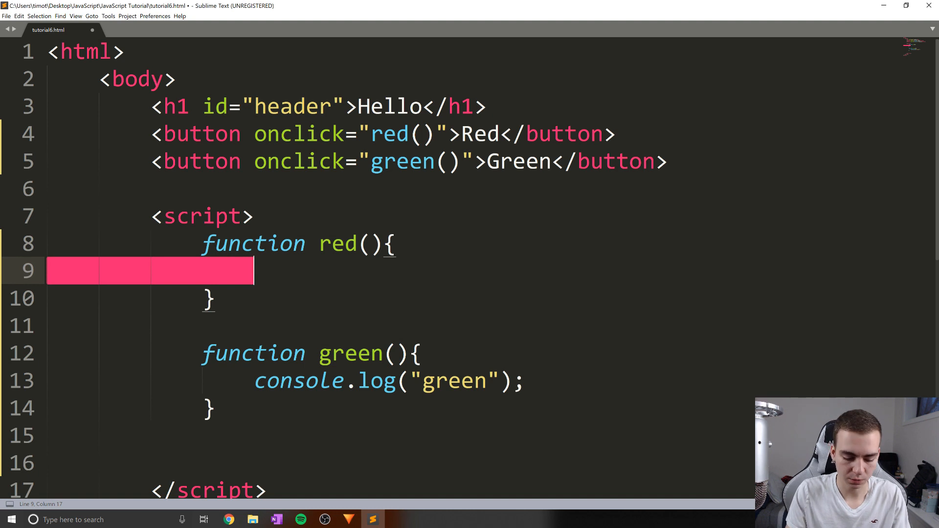
type("document.gert")
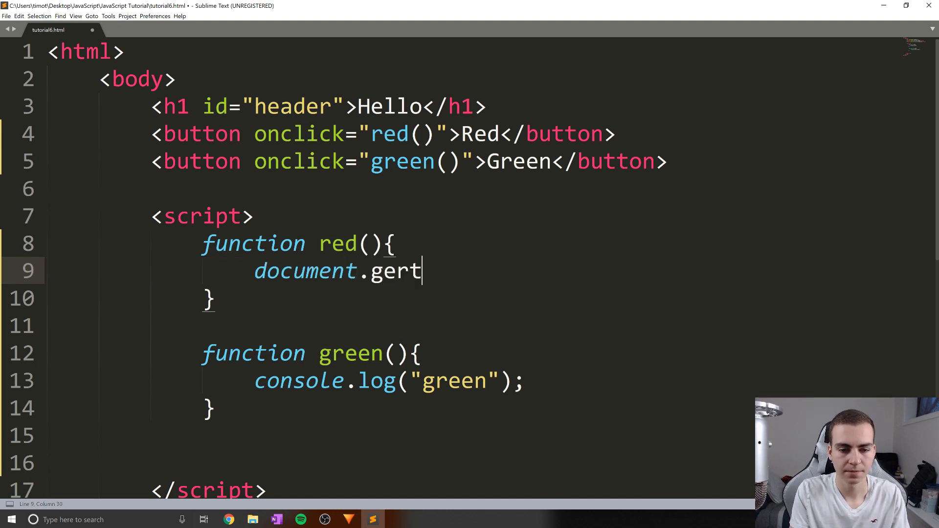
type("ElMENT")
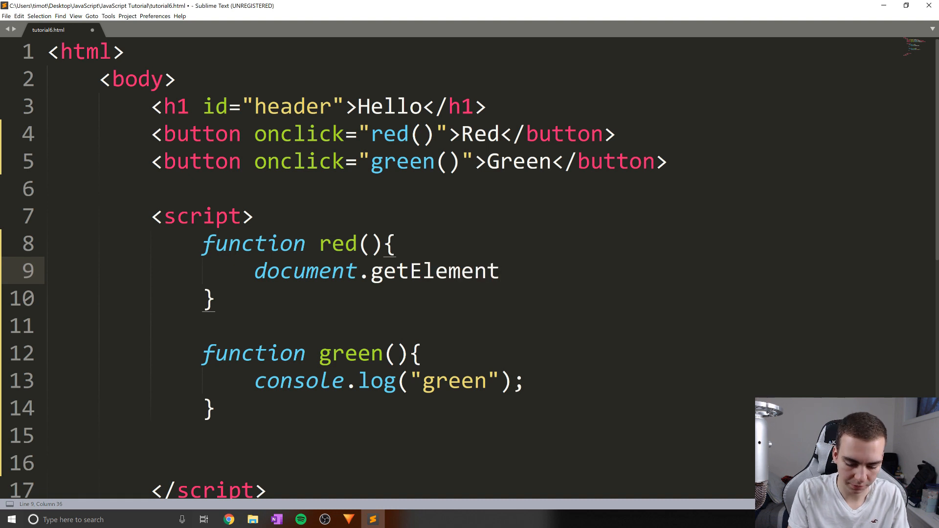
type("ById")
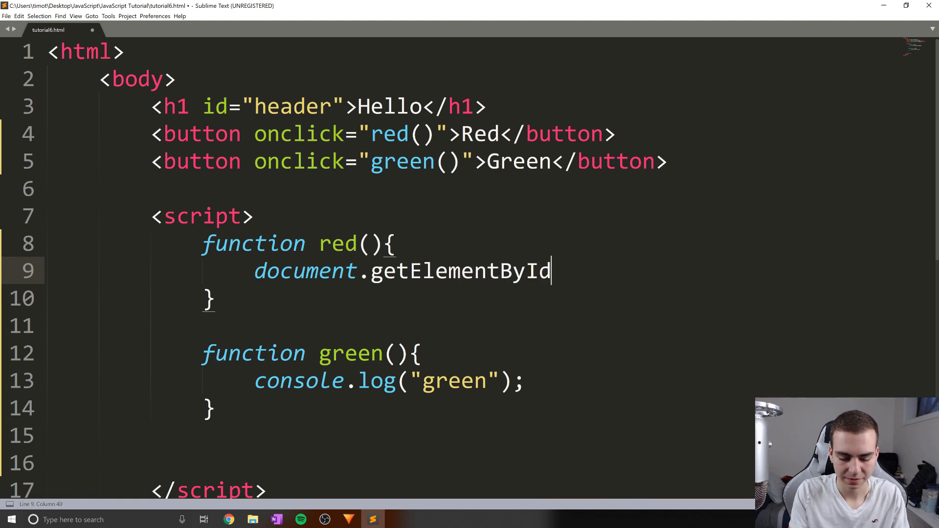
type("(\"\");")
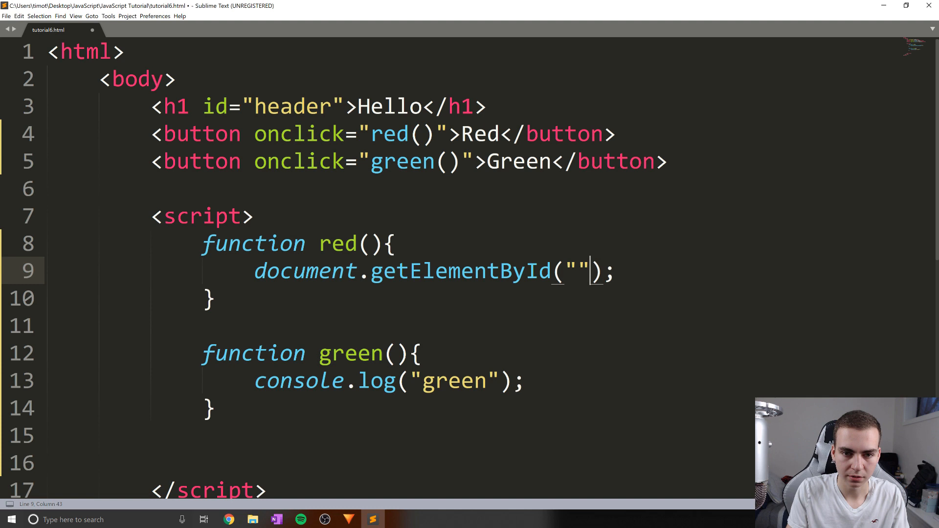
type("header")
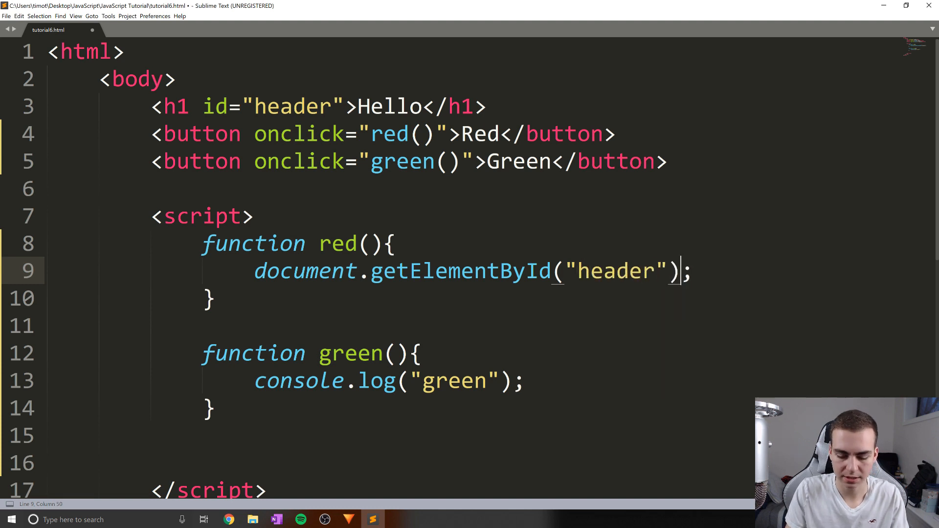
type(".inn")
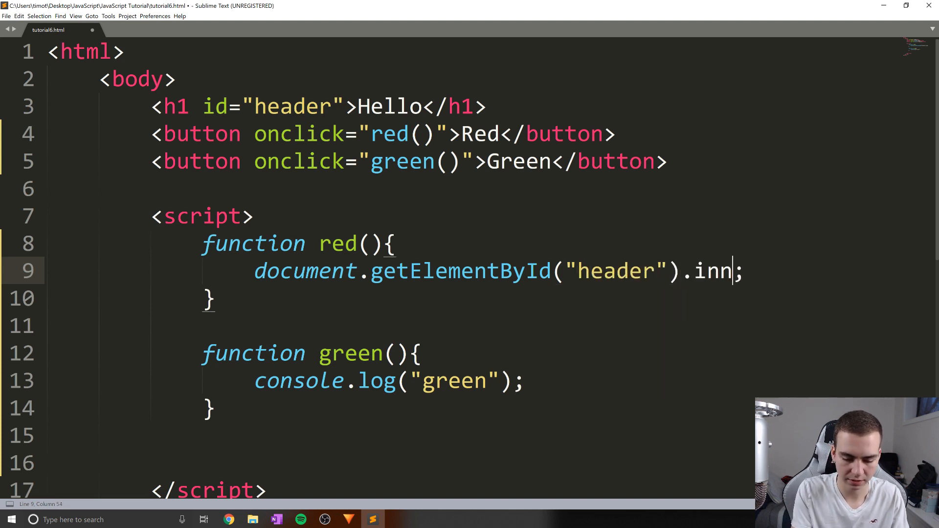
type("erHTML")
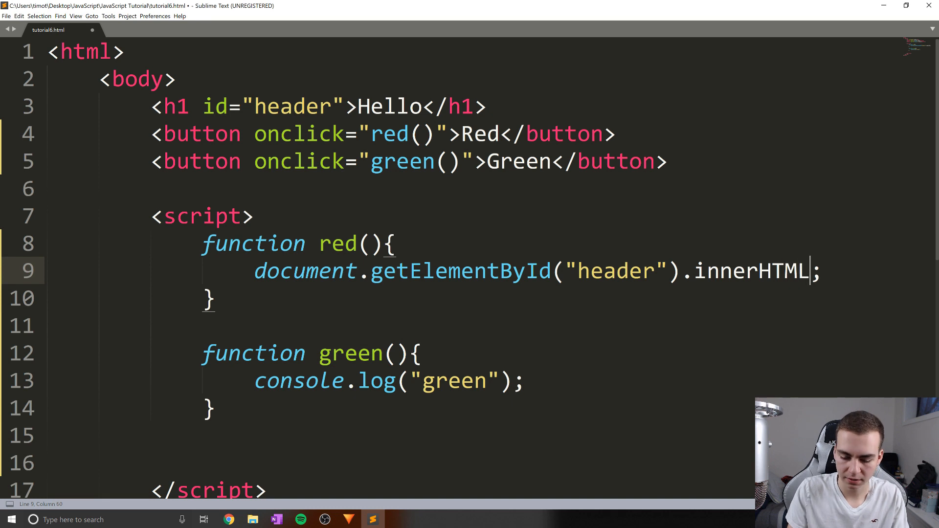
type("=\"")
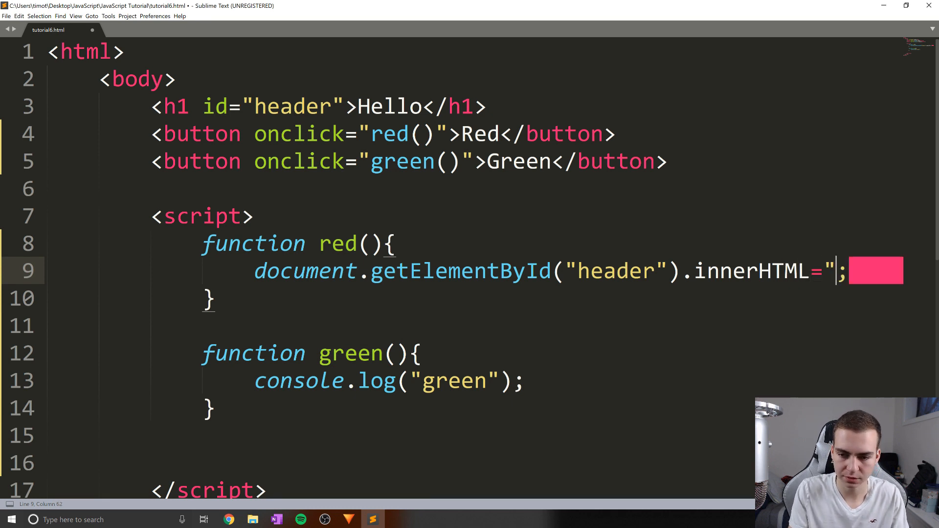
type("Red")
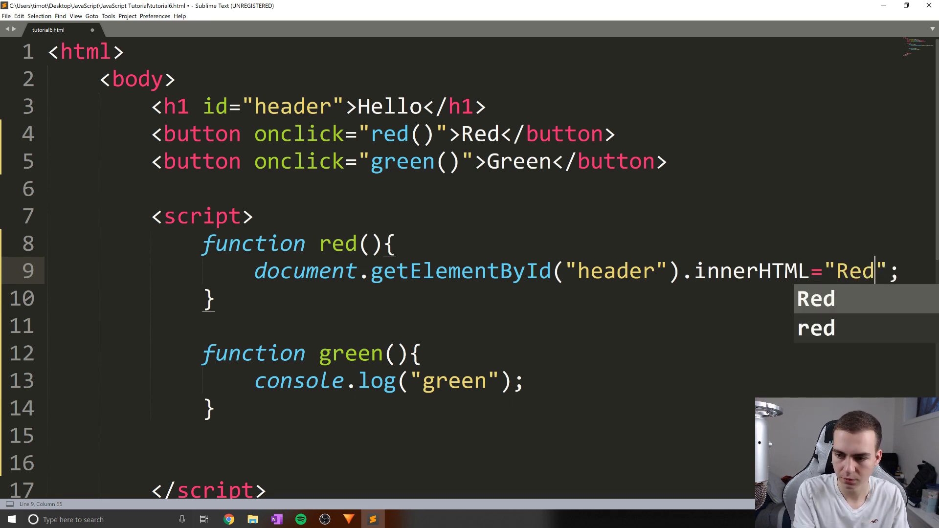
Step: Copy the line into green() with innerHTML="Green" and save the file
scroll("down", 3)
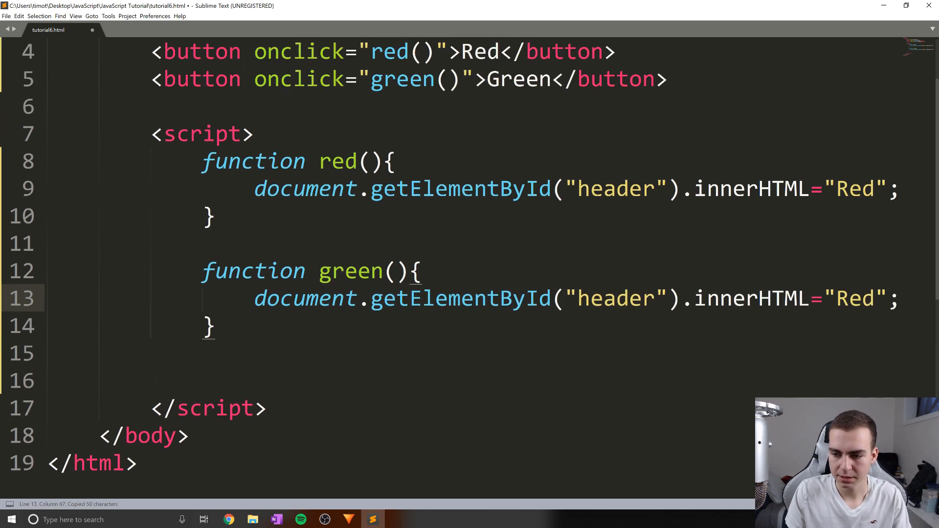
type("Green")
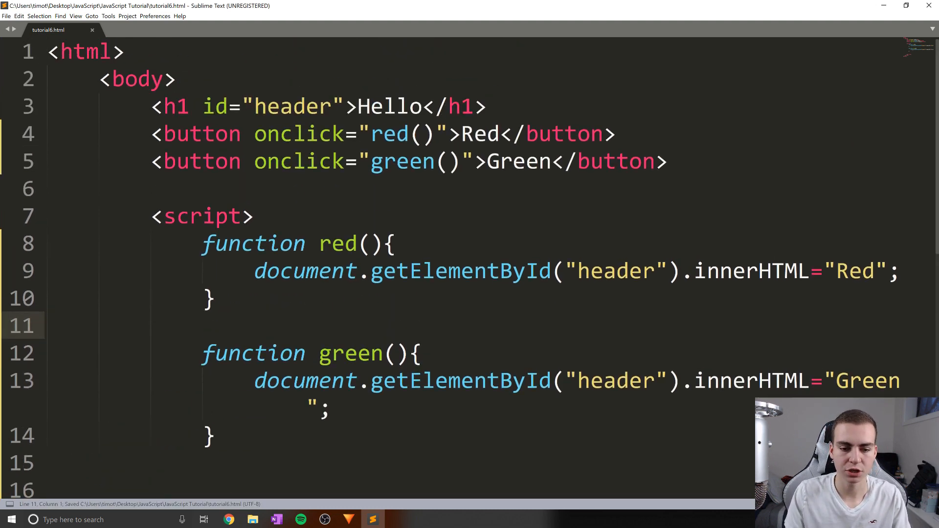
double_click(390, 106)
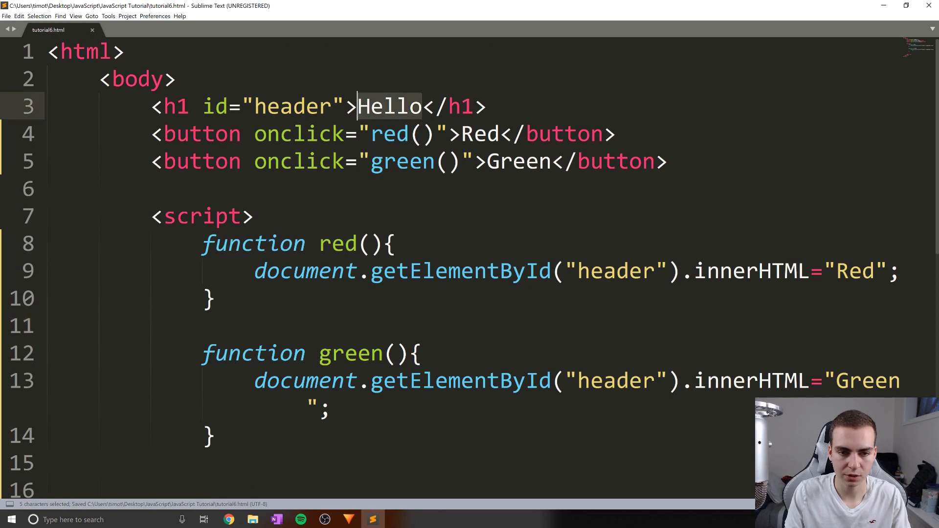
scroll("down", 3)
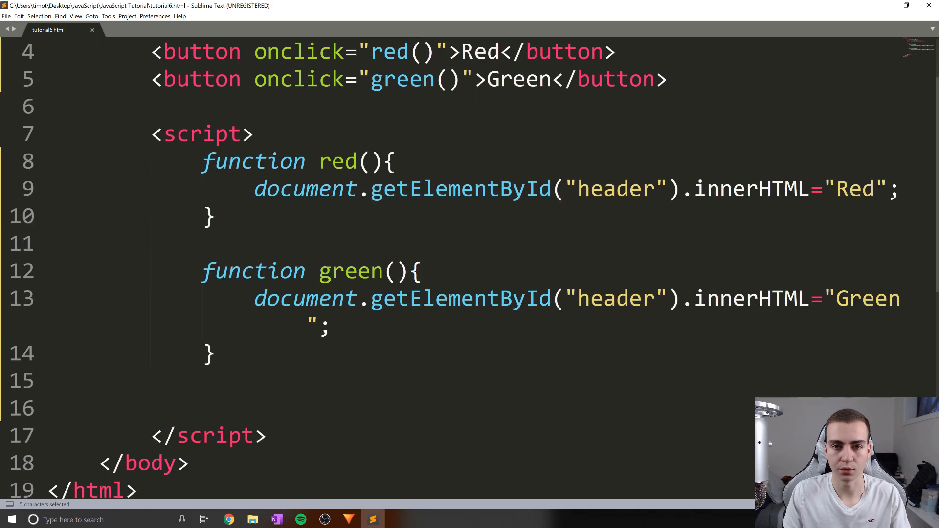
scroll("up", 3)
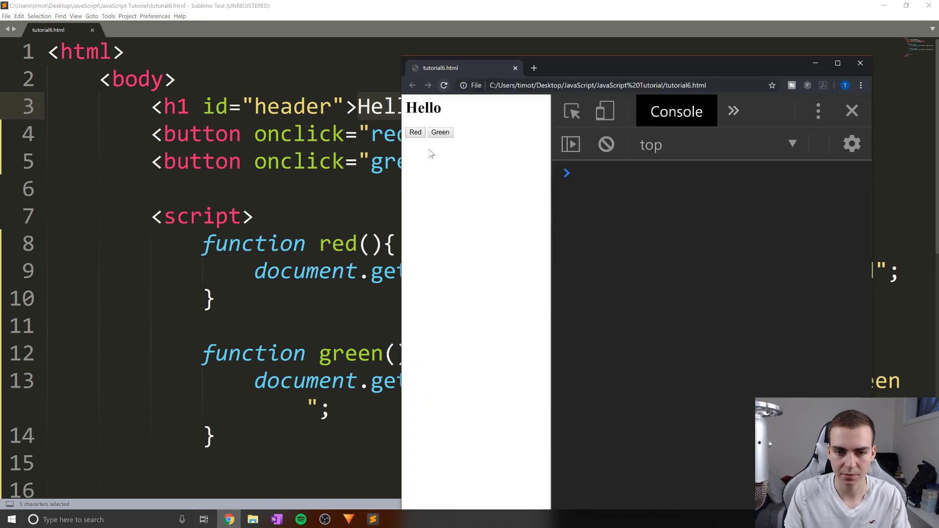
Step: Click Red and Green alternately so the header text switches between Red and Green
left_click(415, 132)
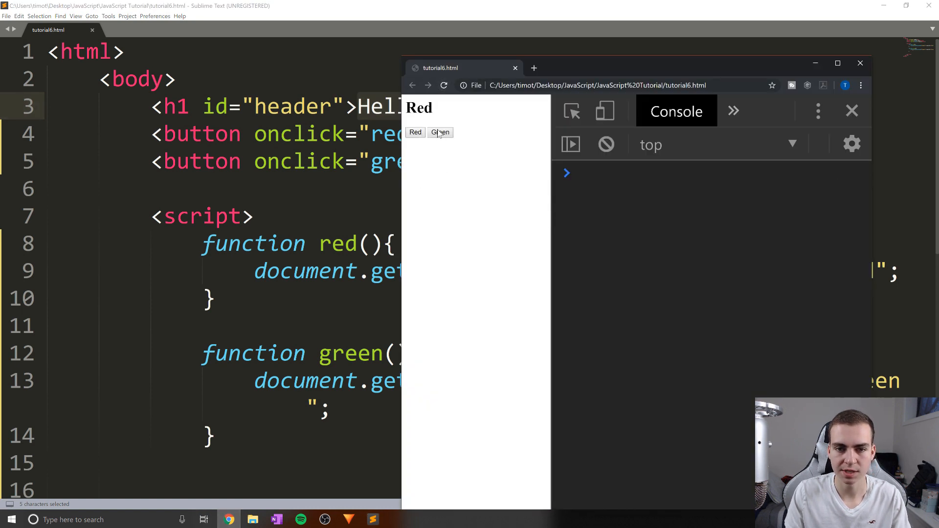
left_click(440, 131)
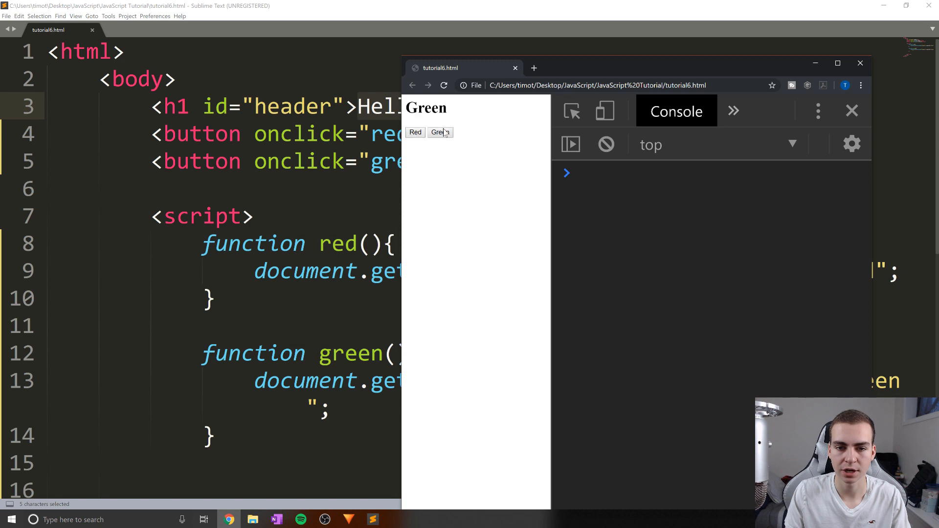
left_click(415, 132)
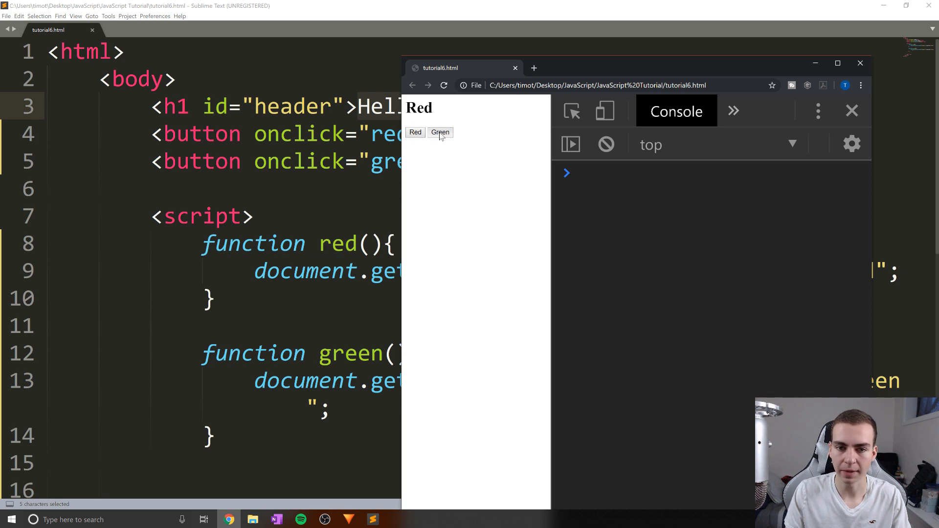
left_click(440, 131)
type("s")
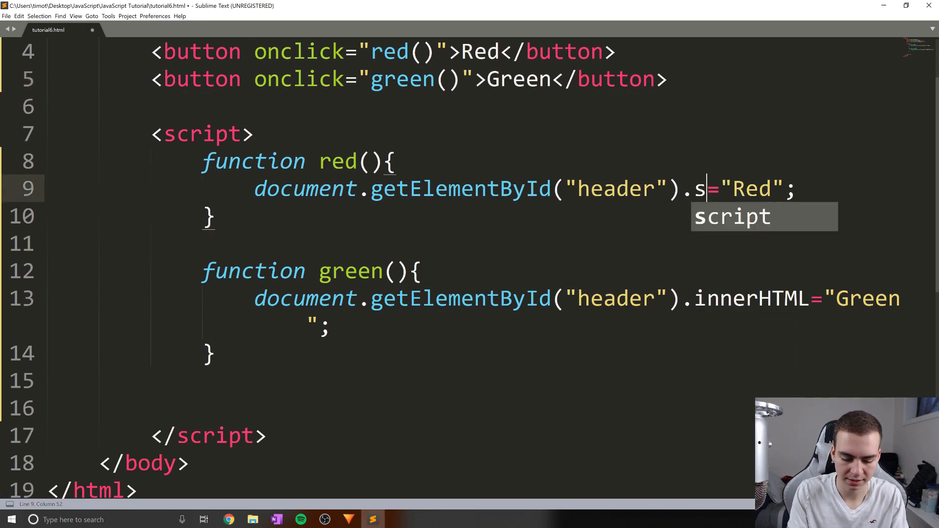
Step: Change red() to set the header's style.color="red" instead of innerHTML
type("tyle.c")
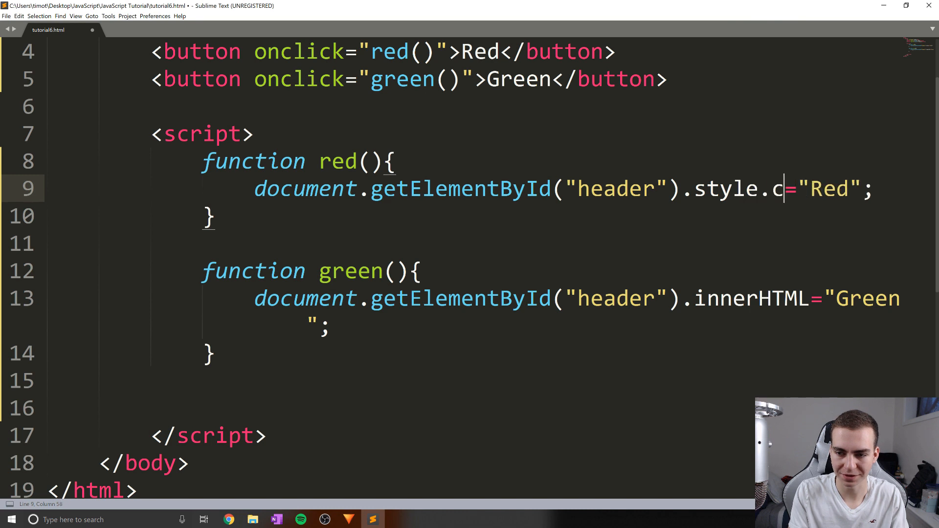
type("olor")
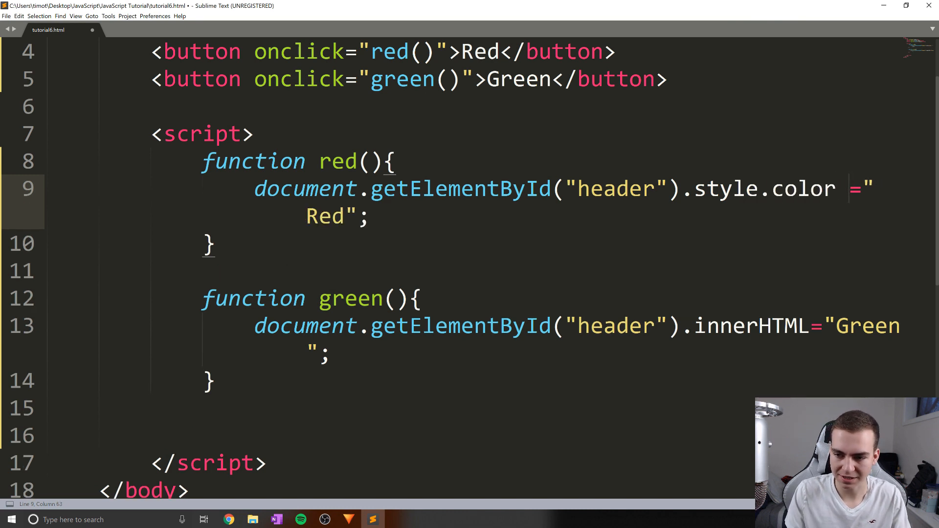
type("red")
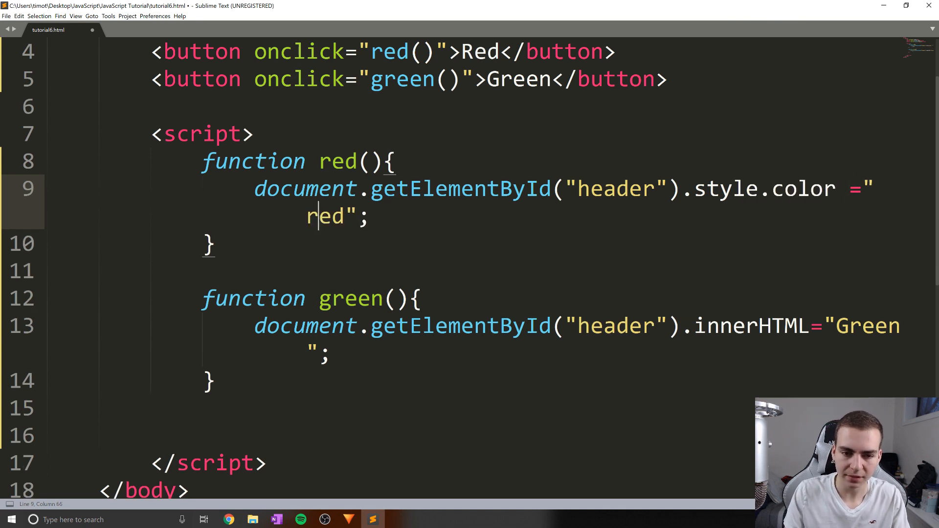
Step: Change green() to set style.color="green" and save the file
double_click(749, 325)
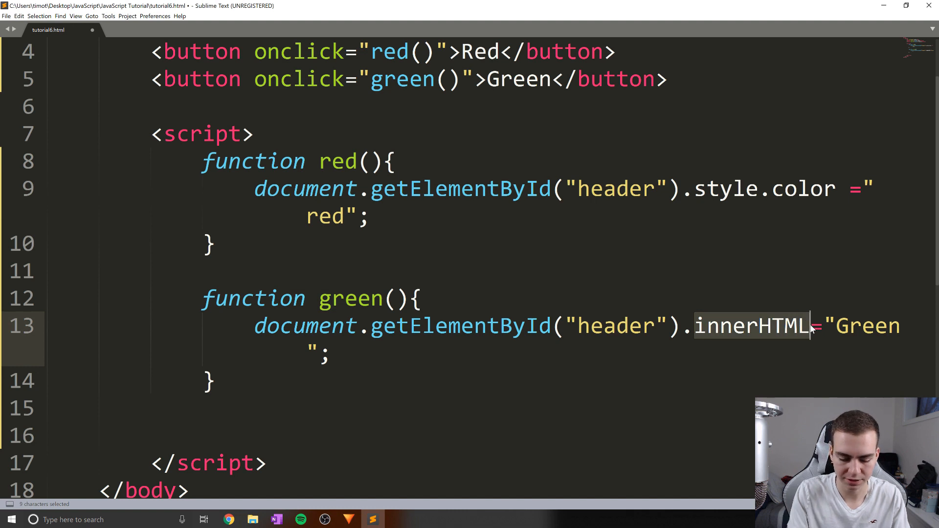
type("st")
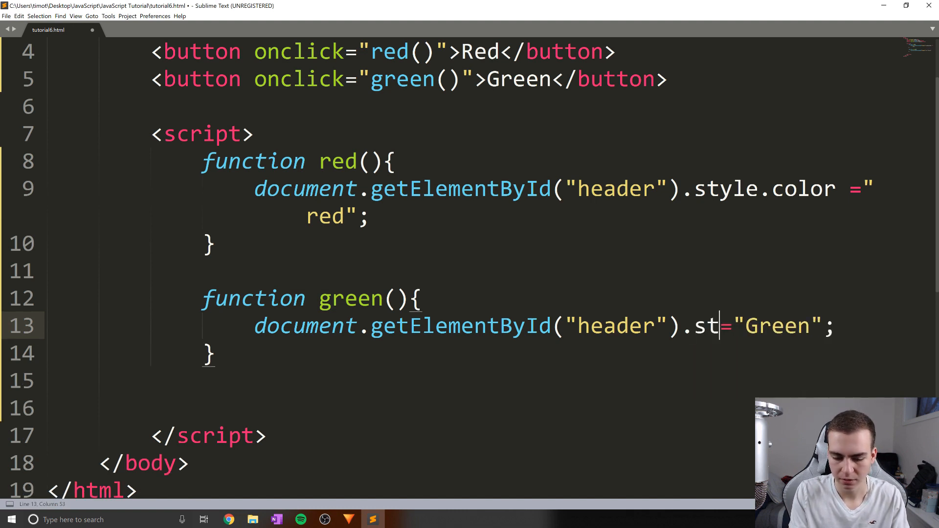
type("yle.c")
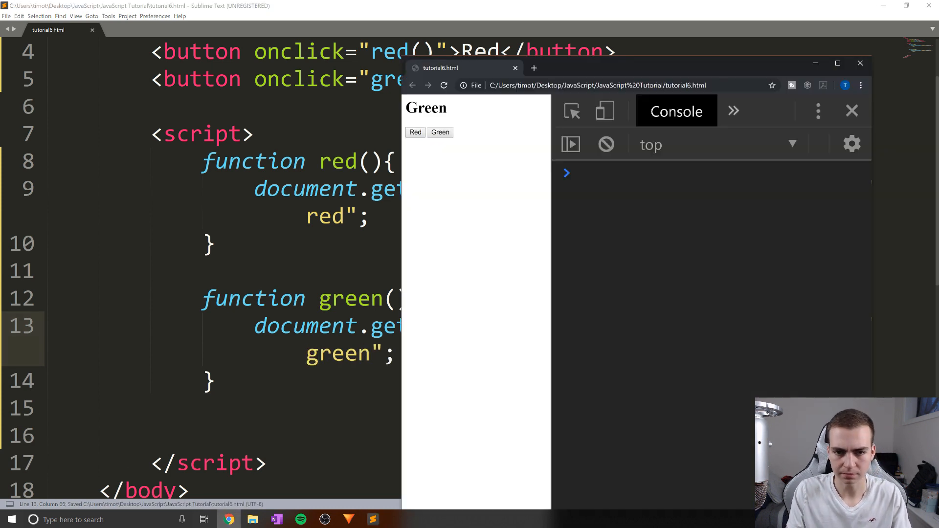
Step: Click the Red button to turn the header red, then return to Sublime Text
left_click(415, 131)
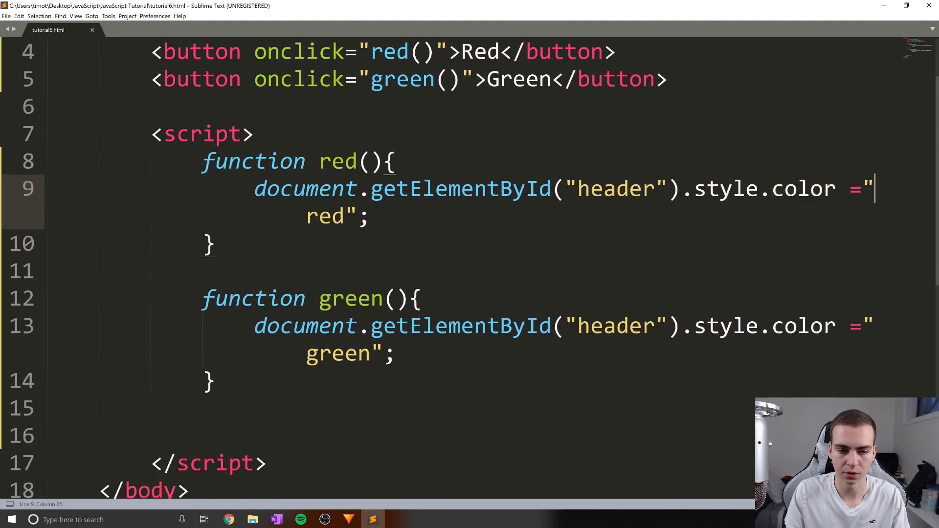
double_click(350, 308)
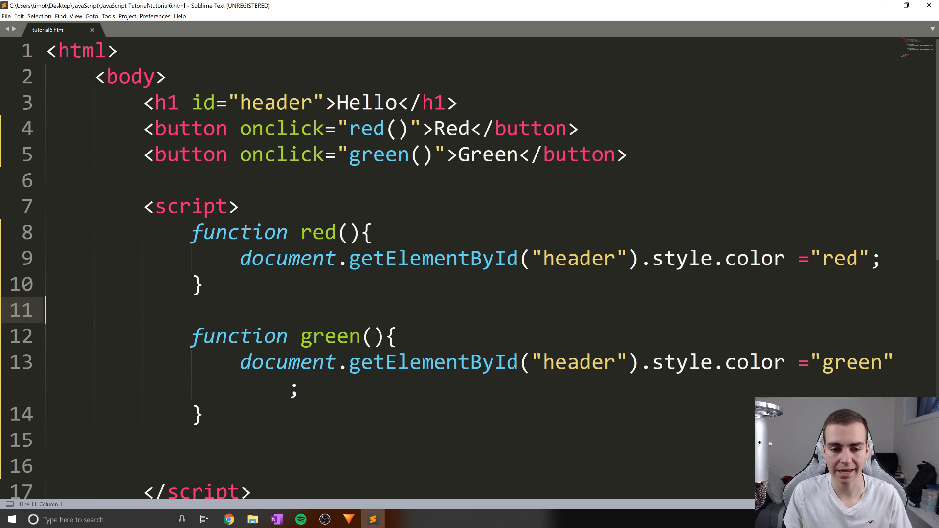
scroll("down", 3)
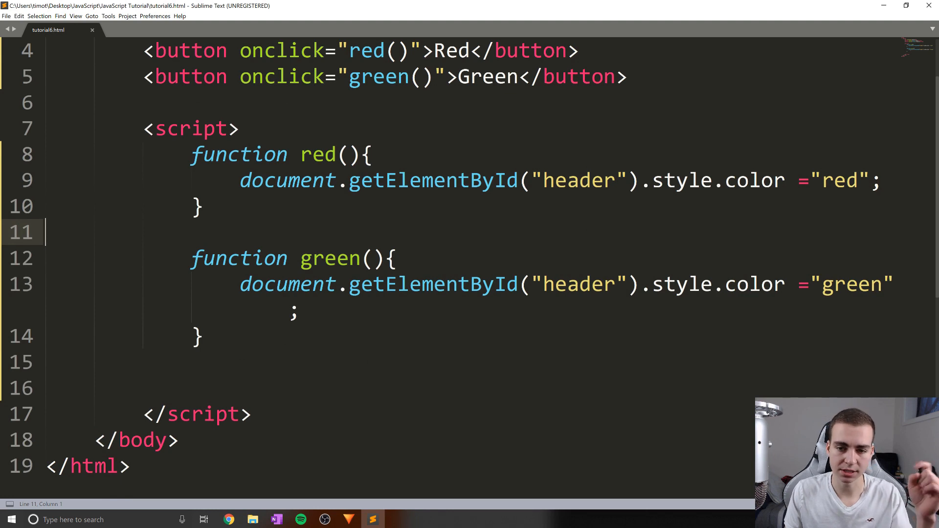
scroll("up", 3)
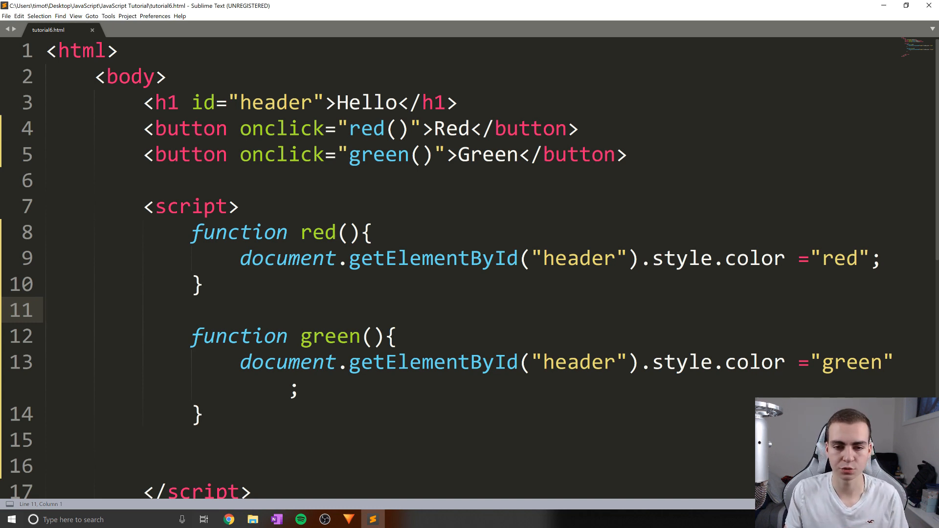
left_click(238, 207)
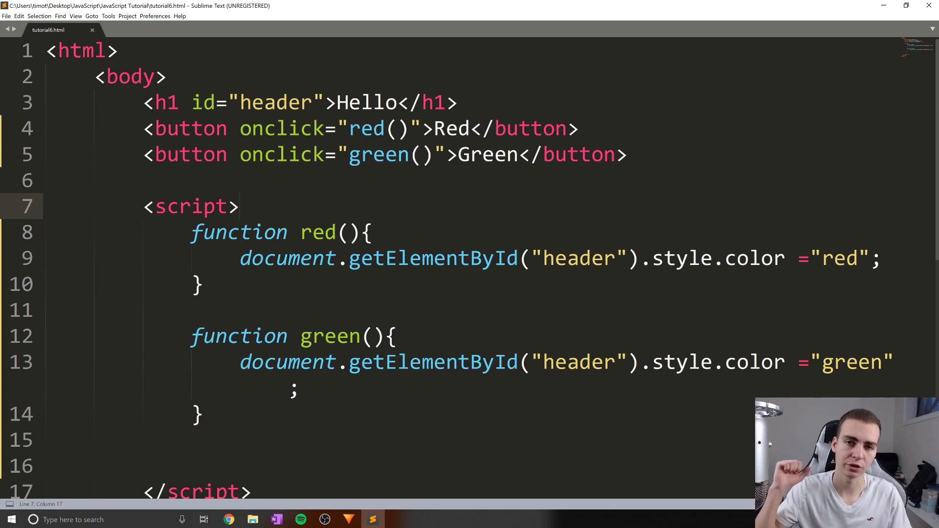
left_click(238, 206)
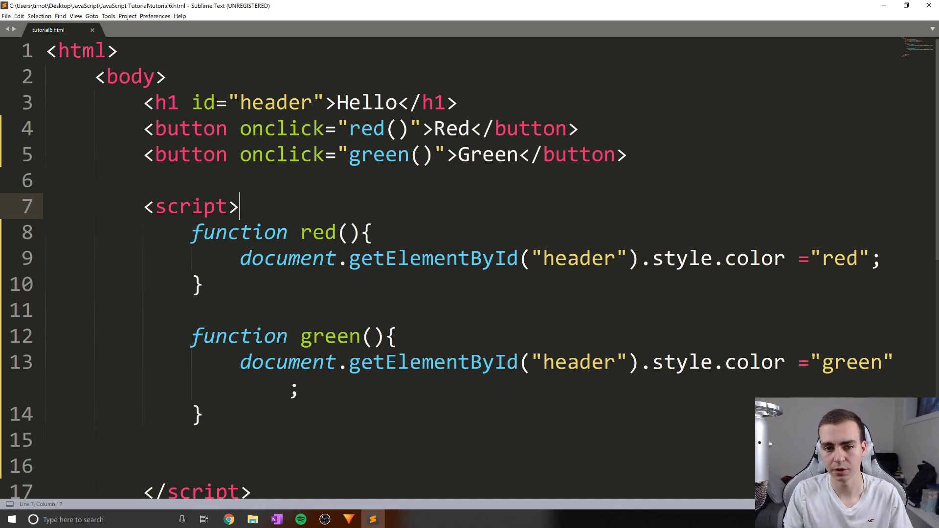